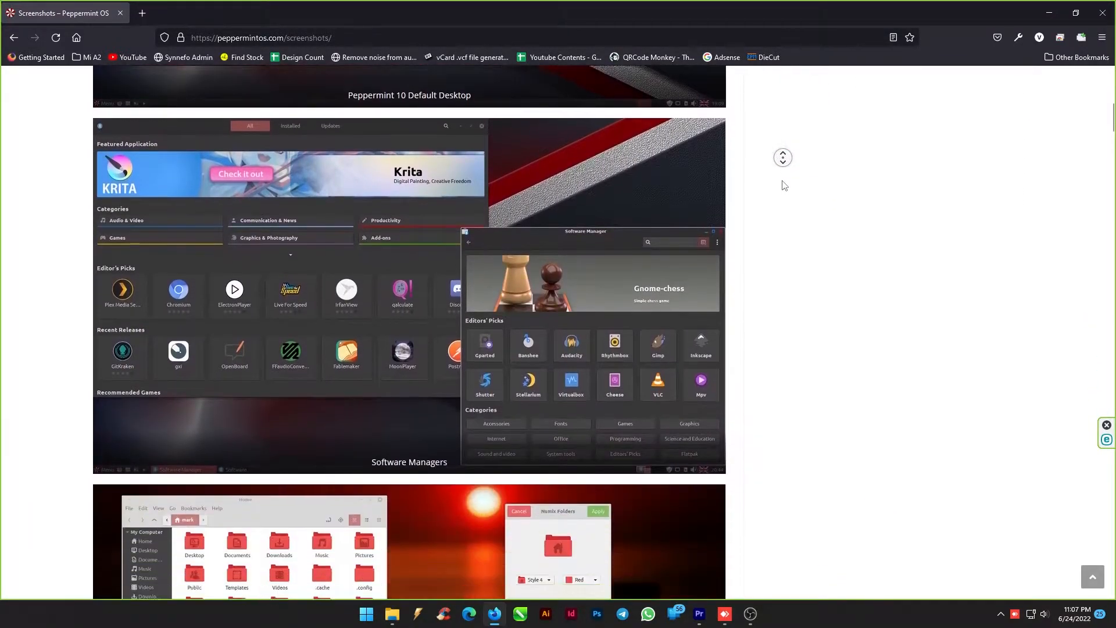
Scroll through the YouTube channel page before leaving it for a fresh tab.
{"action": "scroll", "scroll_direction": "down", "scroll_amount": 3}
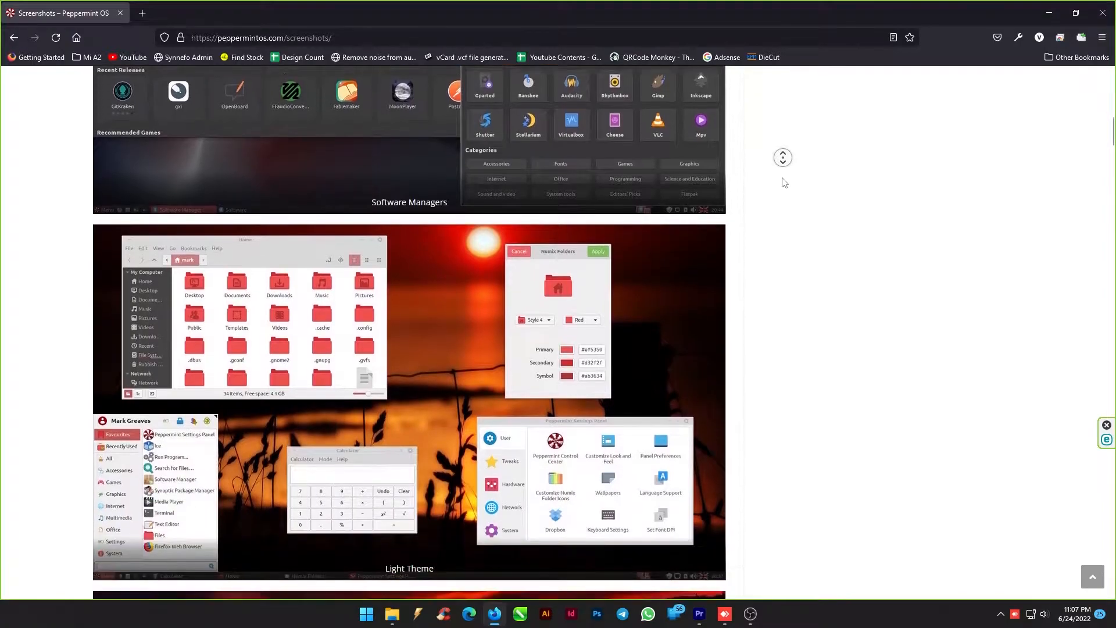
{"action": "scroll", "scroll_direction": "down", "scroll_amount": 3}
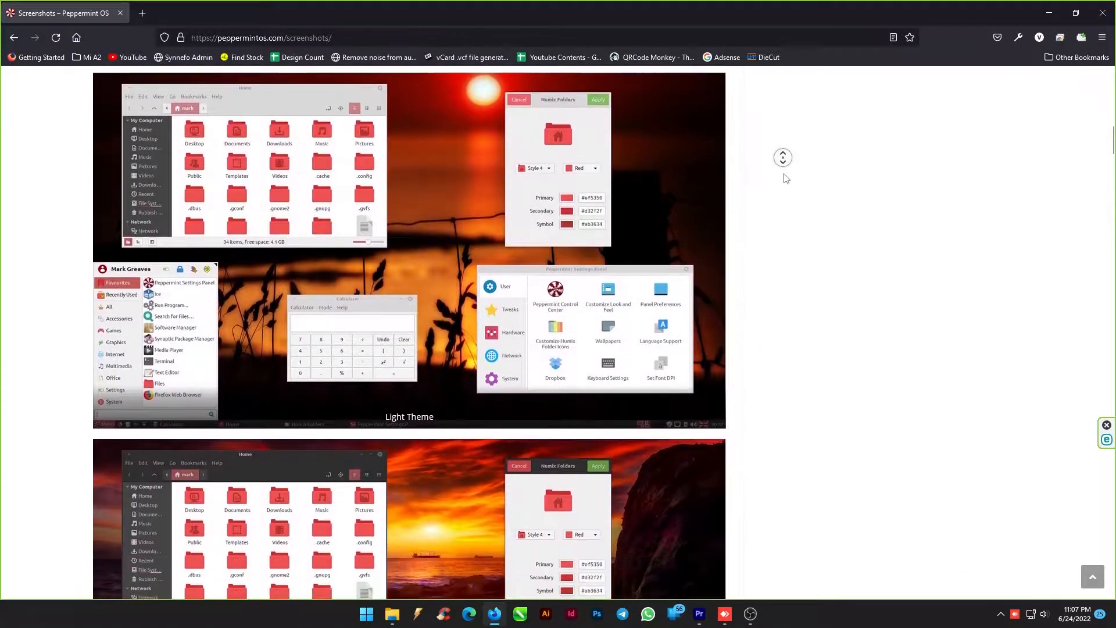
{"action": "scroll", "scroll_direction": "down", "scroll_amount": 3}
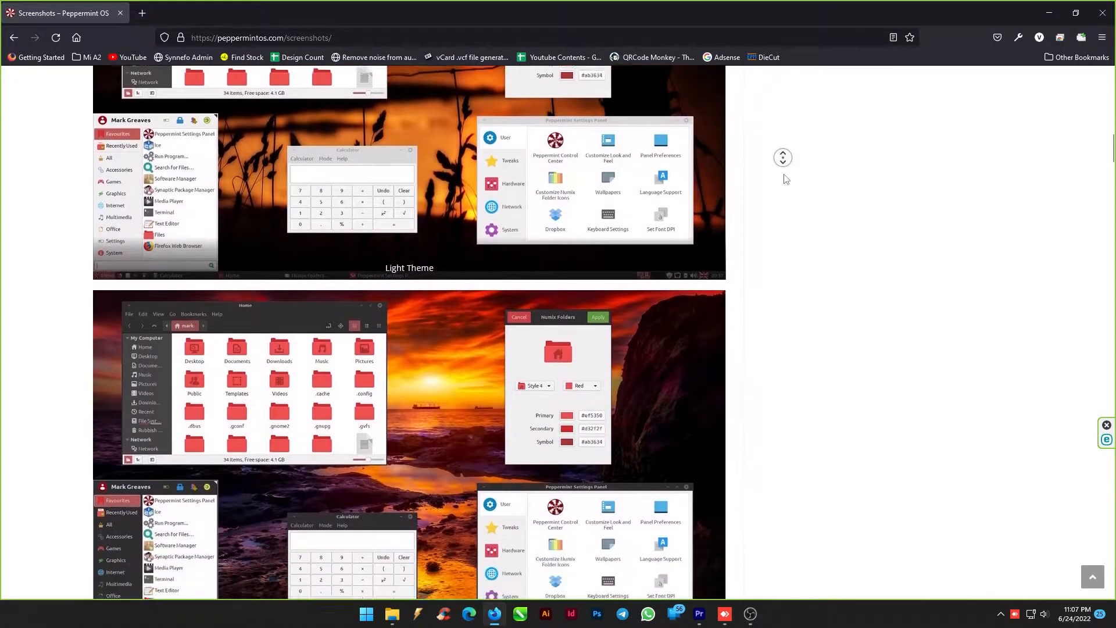
{"action": "scroll", "scroll_direction": "down", "scroll_amount": 3}
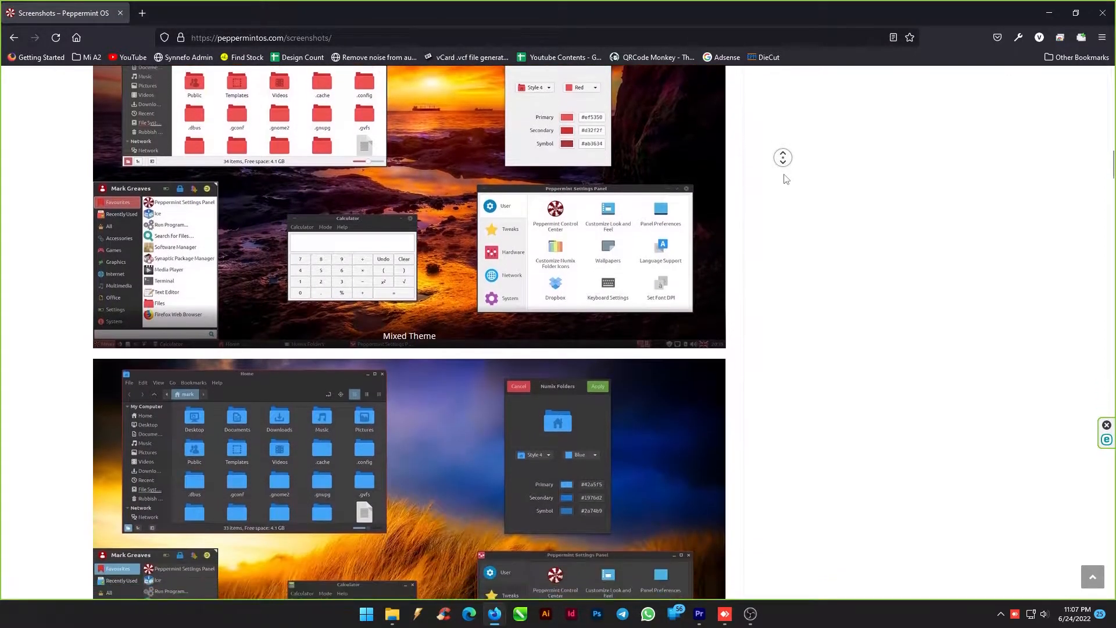
{"action": "scroll", "scroll_direction": "down", "scroll_amount": 3}
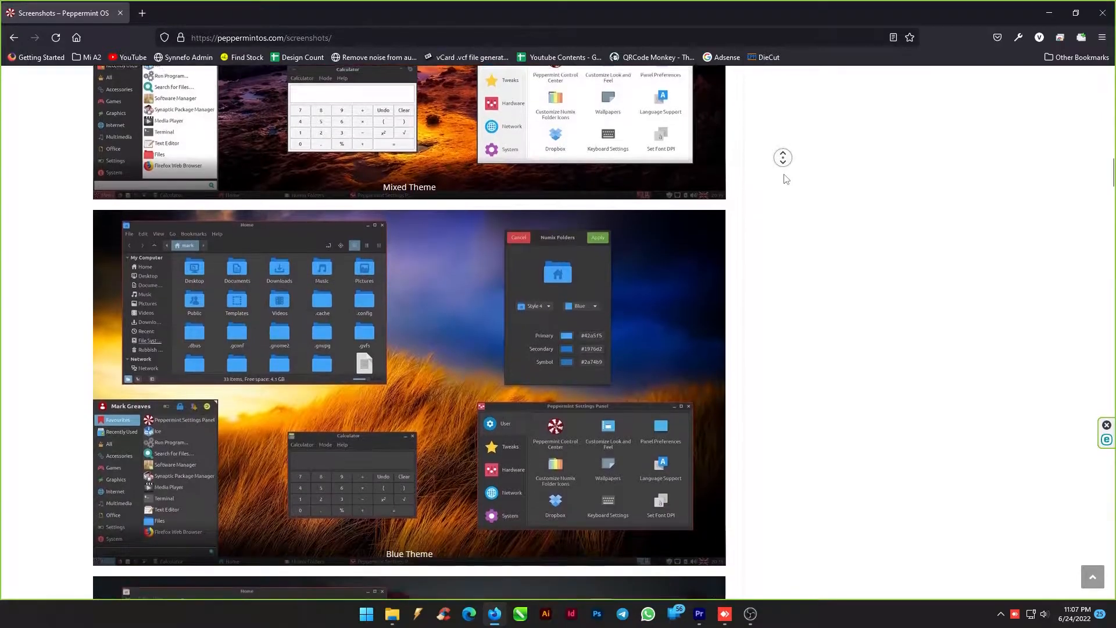
{"action": "scroll", "scroll_direction": "down", "scroll_amount": 3}
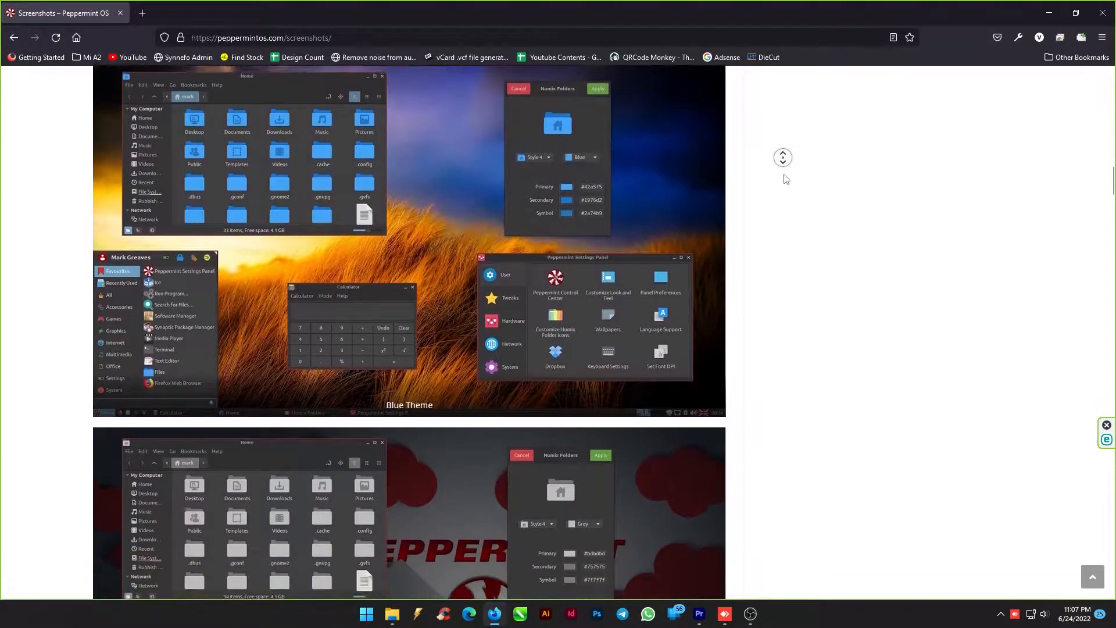
{"action": "scroll", "scroll_direction": "down", "scroll_amount": 3}
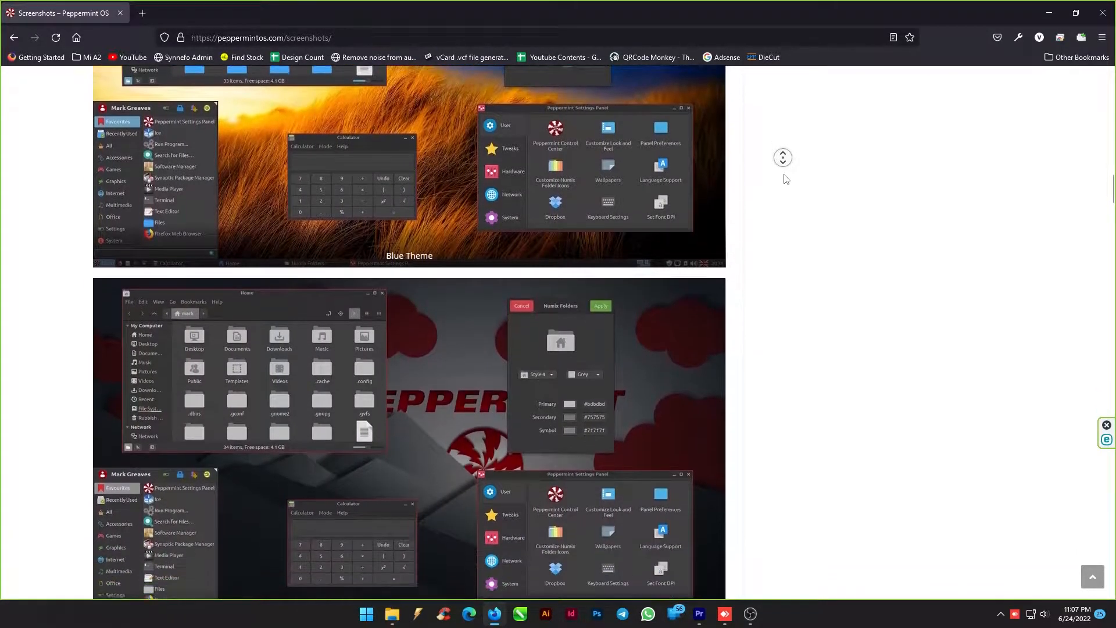
{"action": "scroll", "scroll_direction": "down", "scroll_amount": 3}
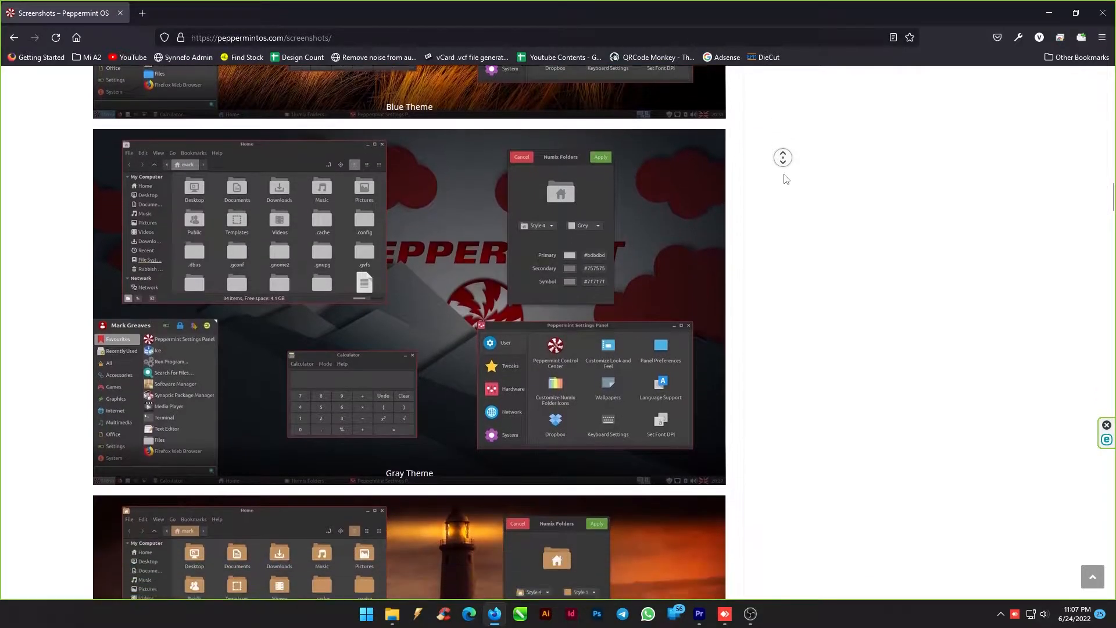
{"action": "scroll", "scroll_direction": "down", "scroll_amount": 3}
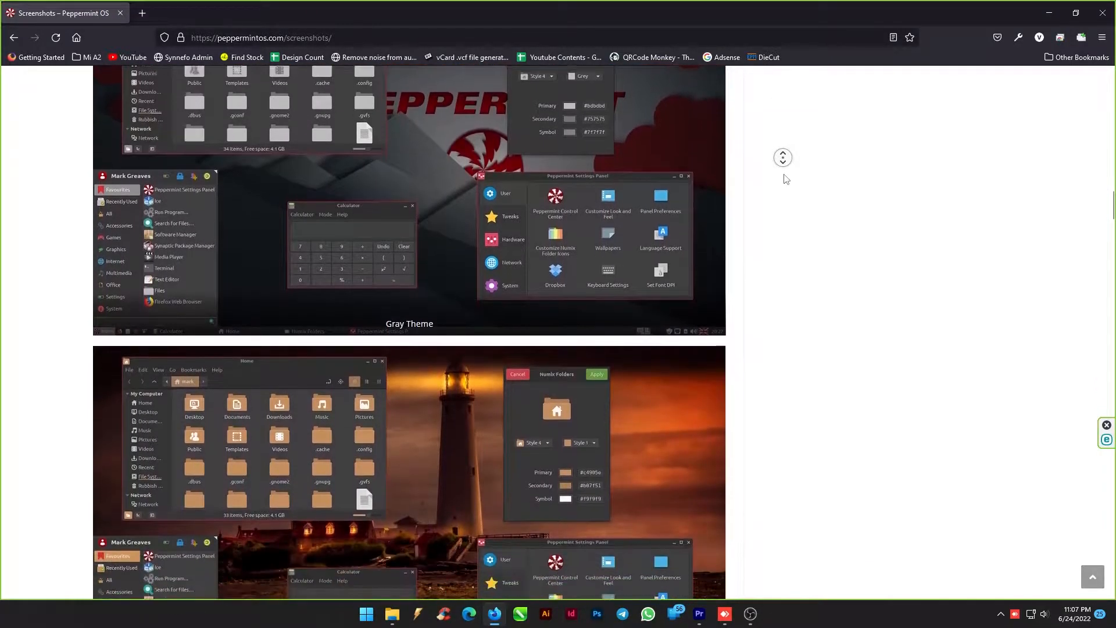
{"action": "scroll", "scroll_direction": "down", "scroll_amount": 3}
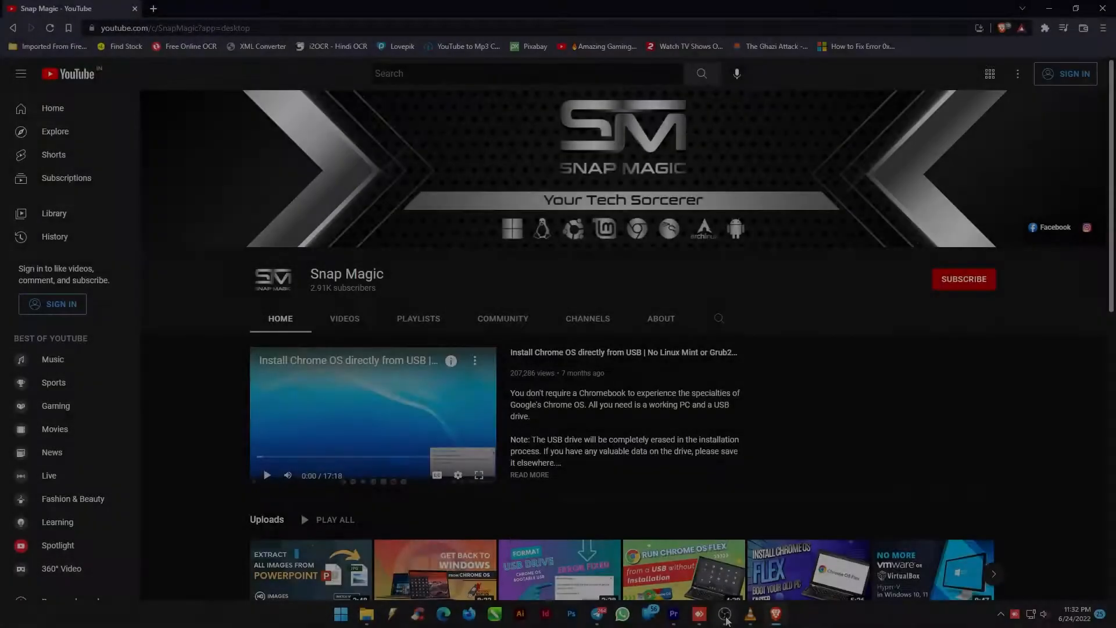
{"action": "scroll", "scroll_direction": "down", "scroll_amount": 3}
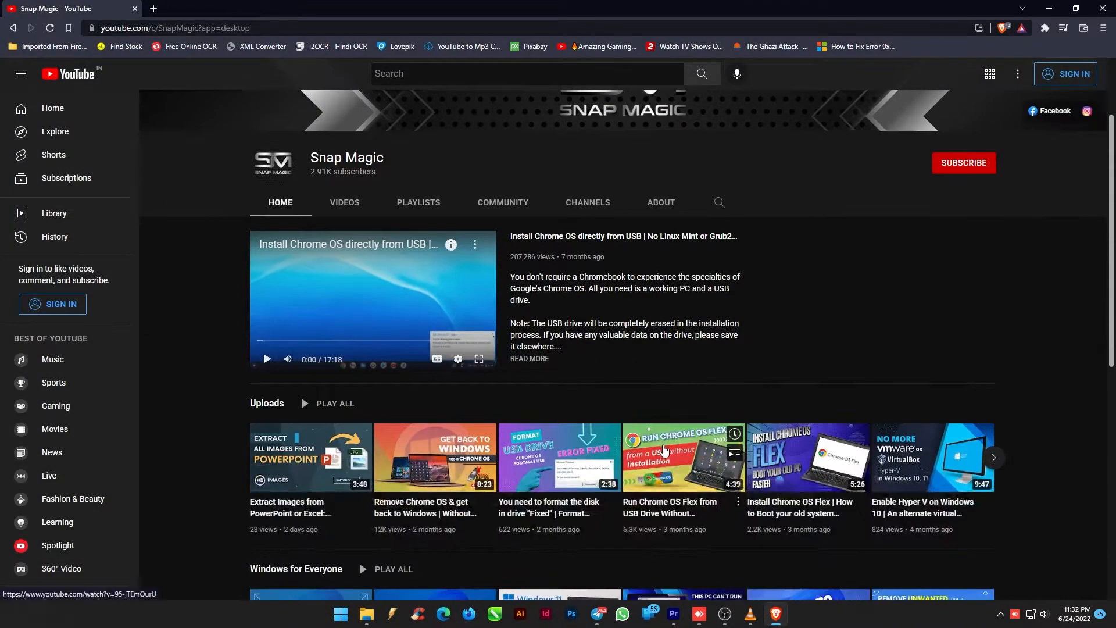
{"action": "scroll", "scroll_direction": "down", "scroll_amount": 3}
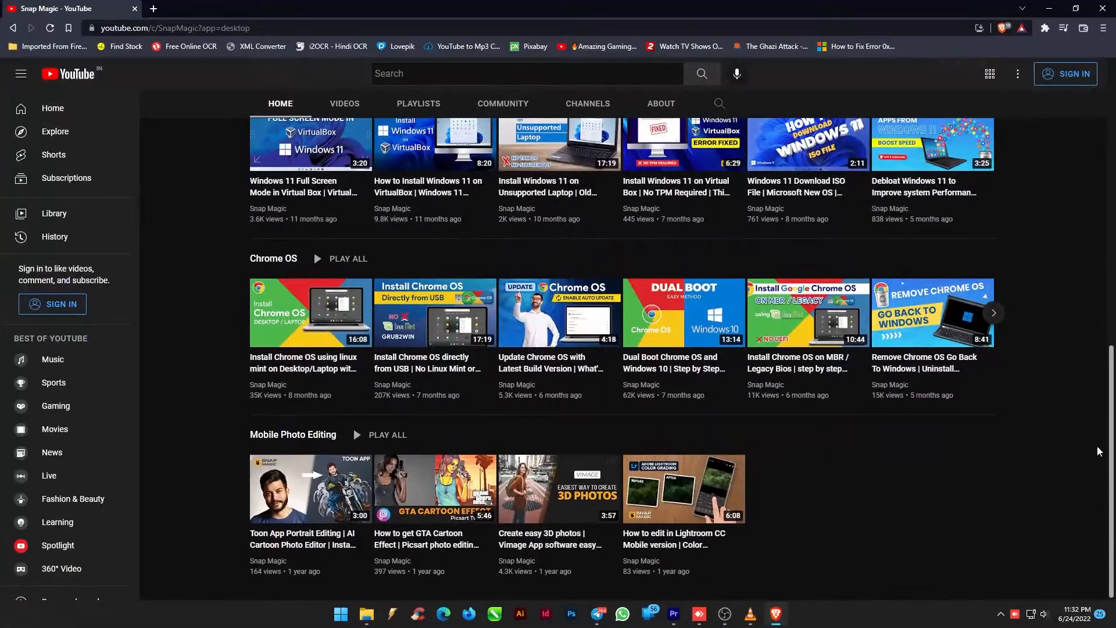
{"action": "scroll", "scroll_direction": "up", "scroll_amount": 3}
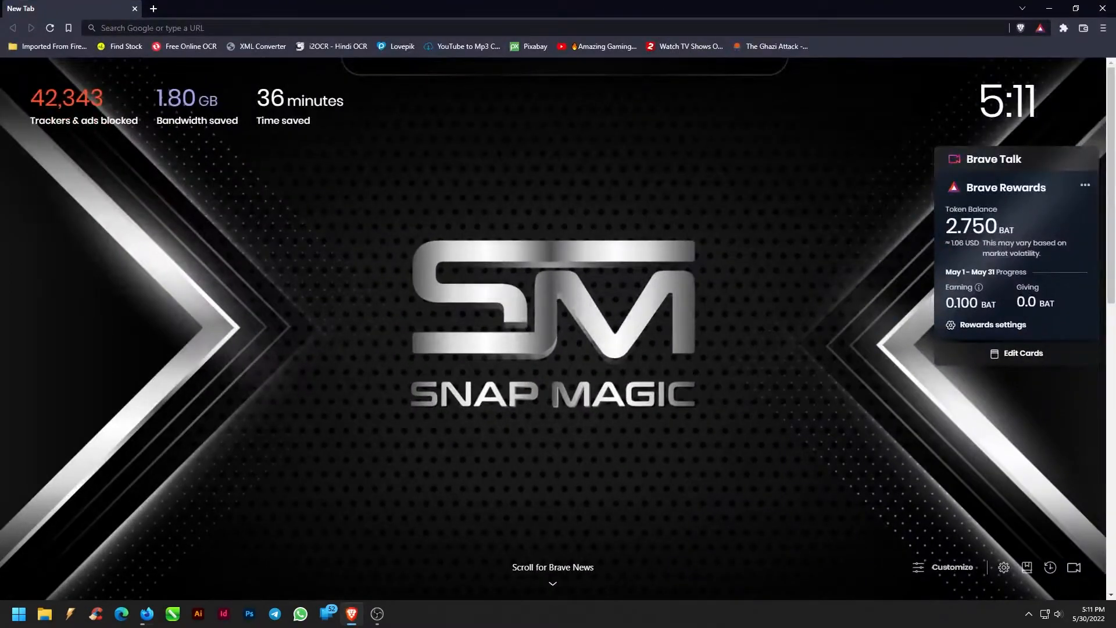
Search 'pepp' and reach the Peppermint OS download page on peppermintos.com.
{"action": "type", "text": "peppermint+os&oq=peppermint+os&aqs=chrome..69i57.3519j0j1&sourceid=chrome&ie=UTF-8"}
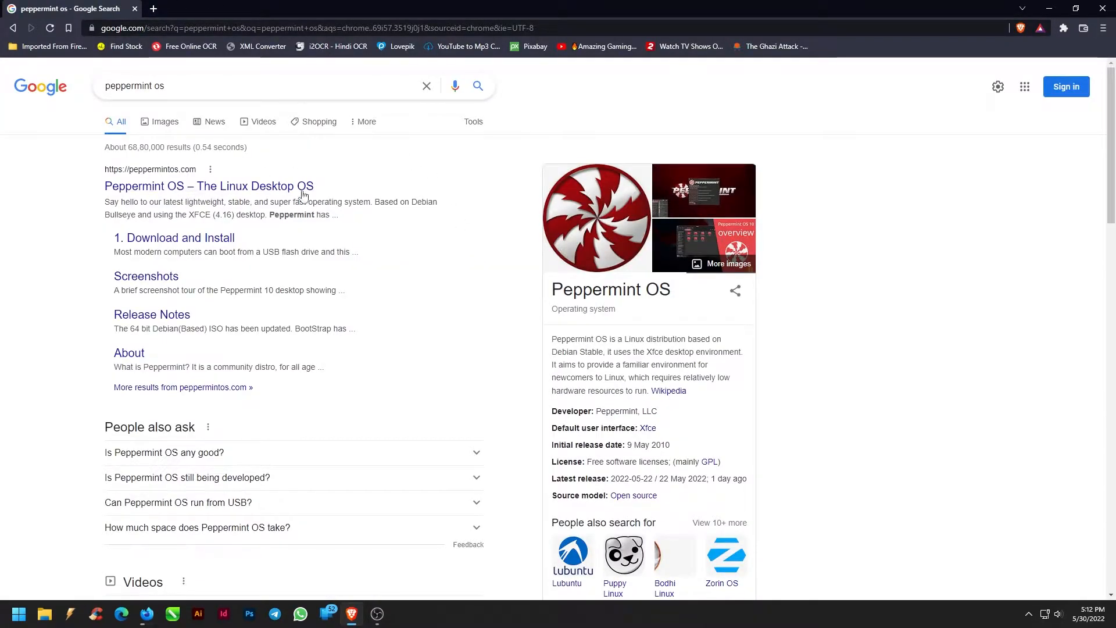
{"action": "left_click", "coordinate": [208, 186]}
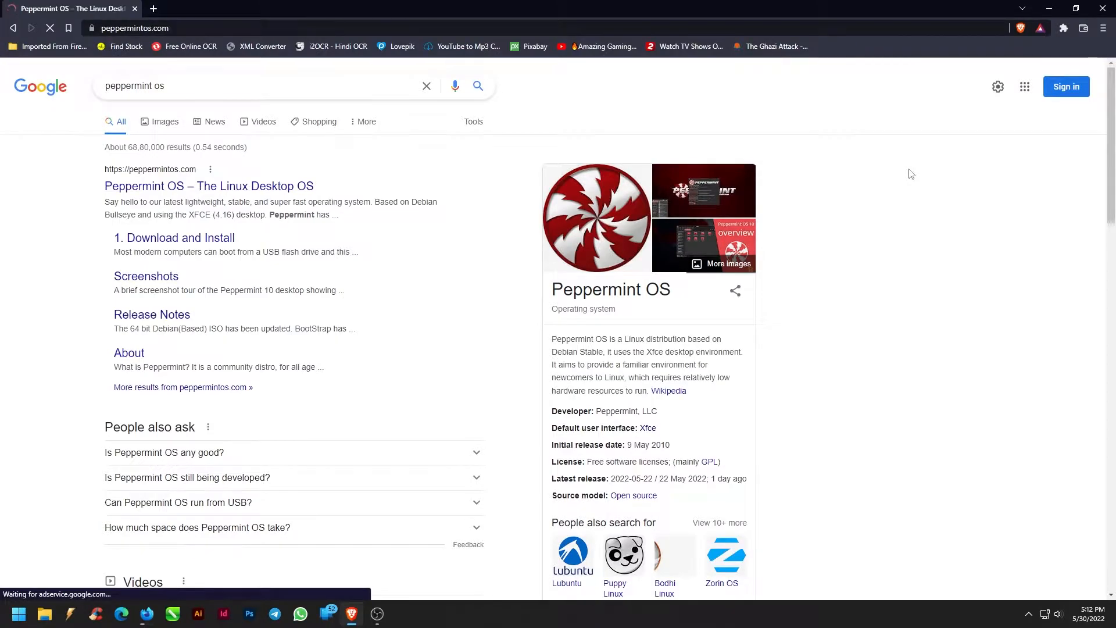
{"action": "left_click", "coordinate": [209, 186]}
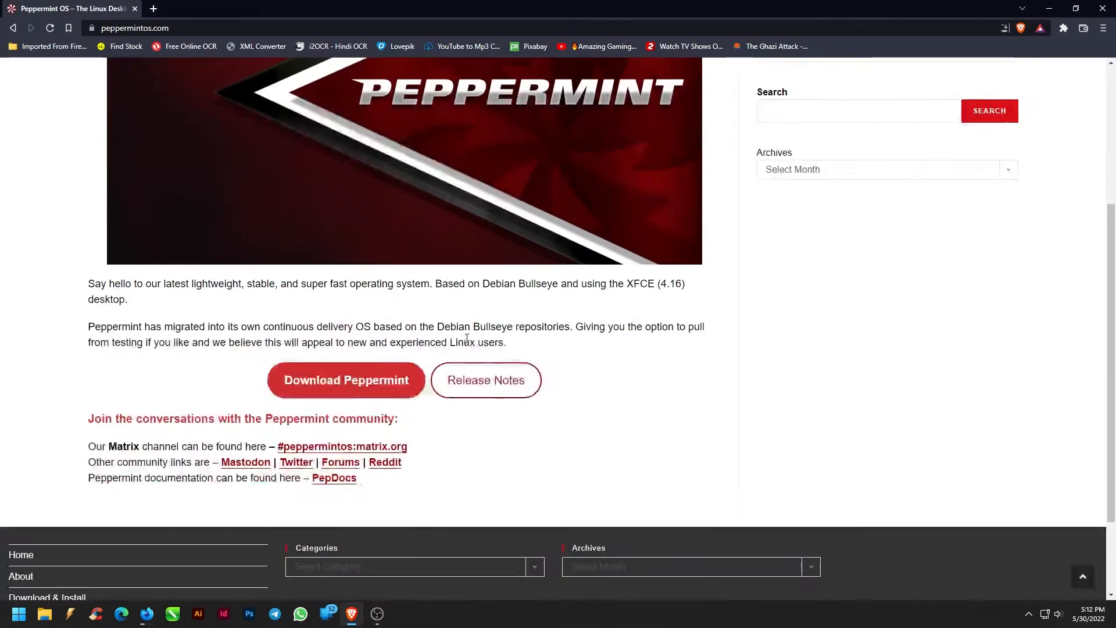
{"action": "left_click", "coordinate": [347, 264]}
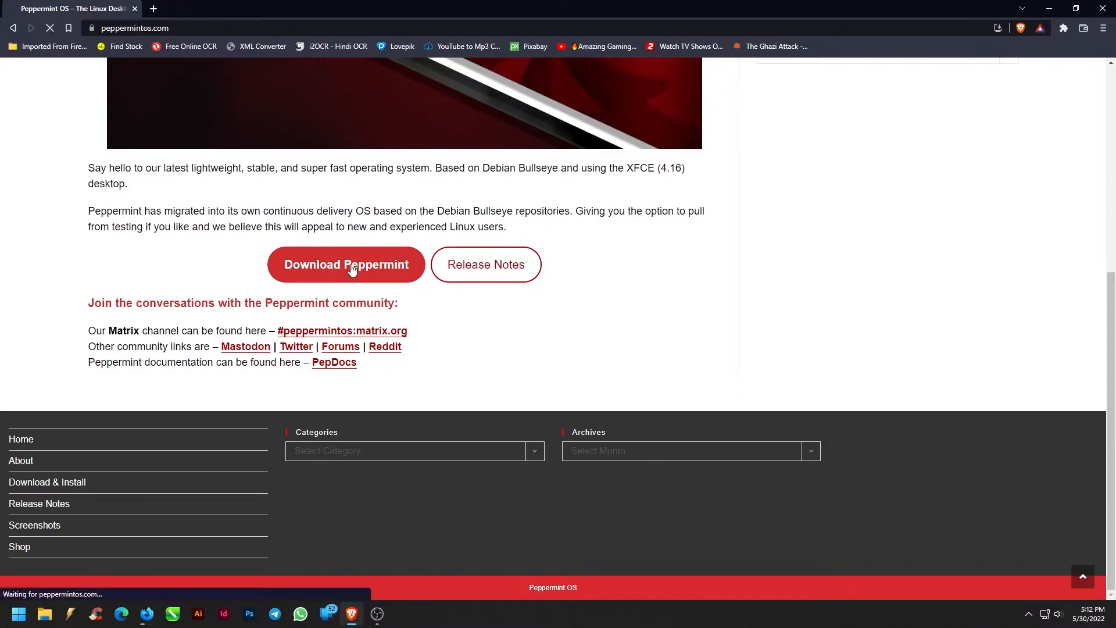
{"action": "left_click", "coordinate": [346, 264]}
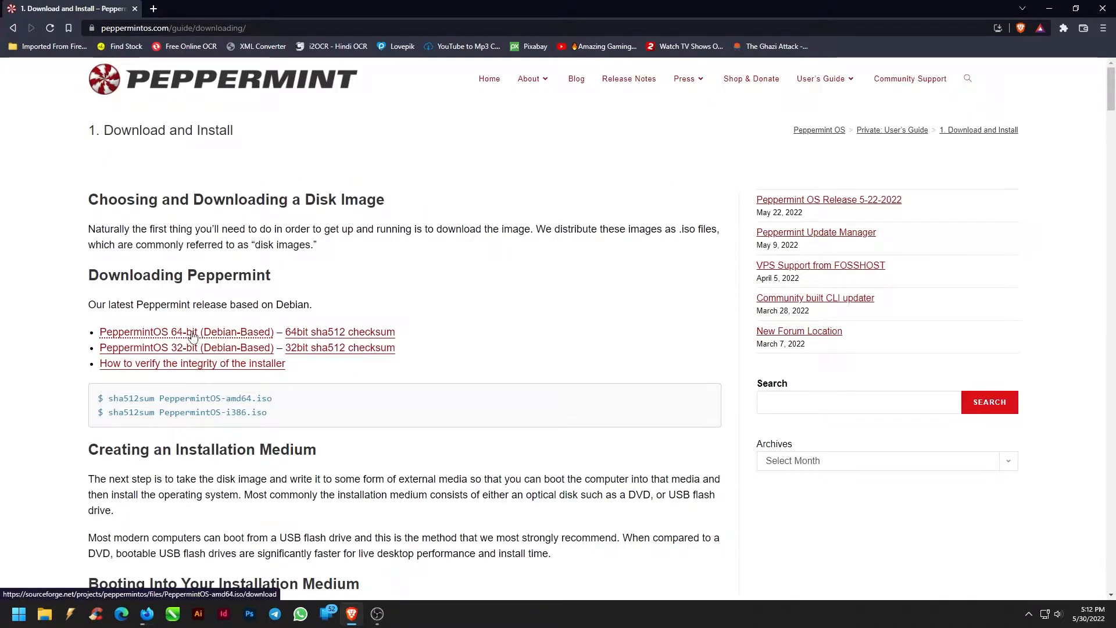
{"action": "mouse_move", "coordinate": [218, 338]}
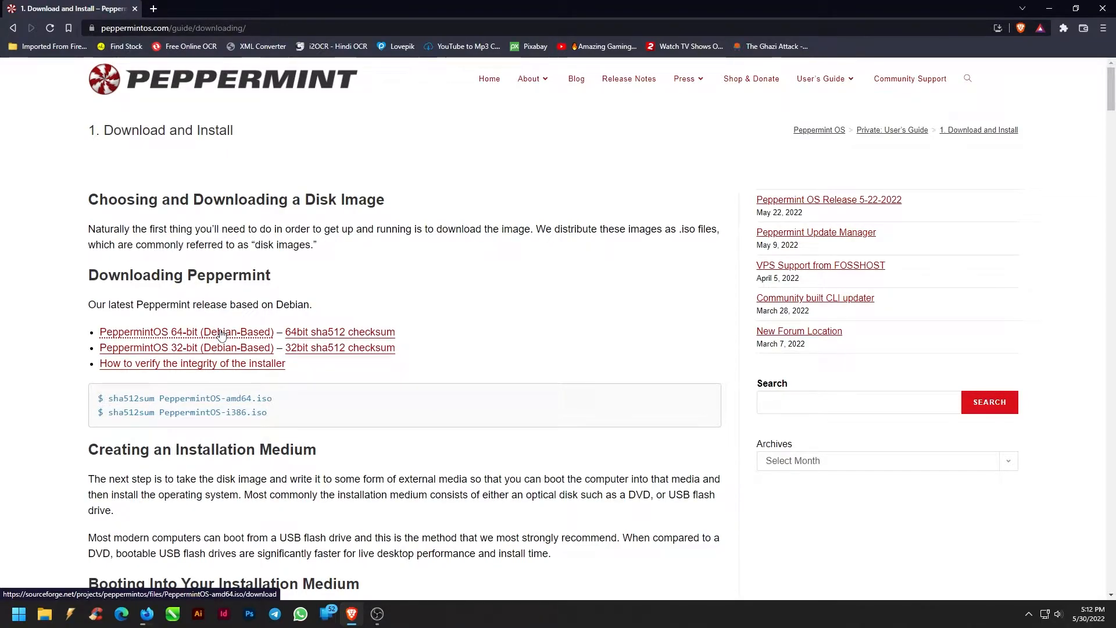
Download PeppermintOS-amd64.iso (64-bit) and save it to Downloads.
{"action": "left_click", "coordinate": [186, 332]}
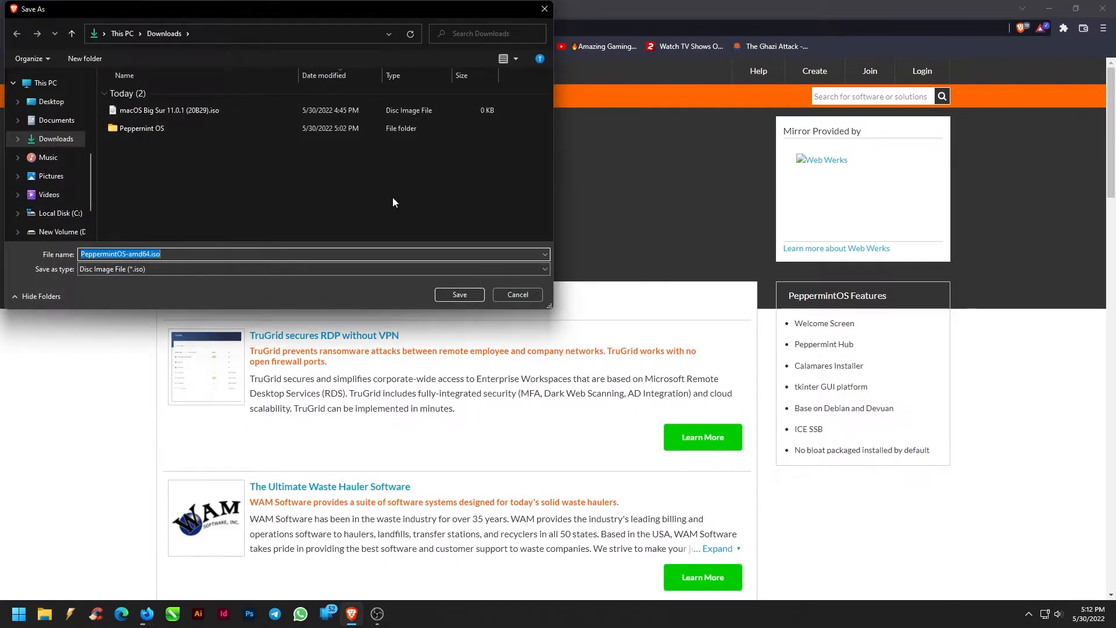
{"action": "left_click", "coordinate": [458, 294]}
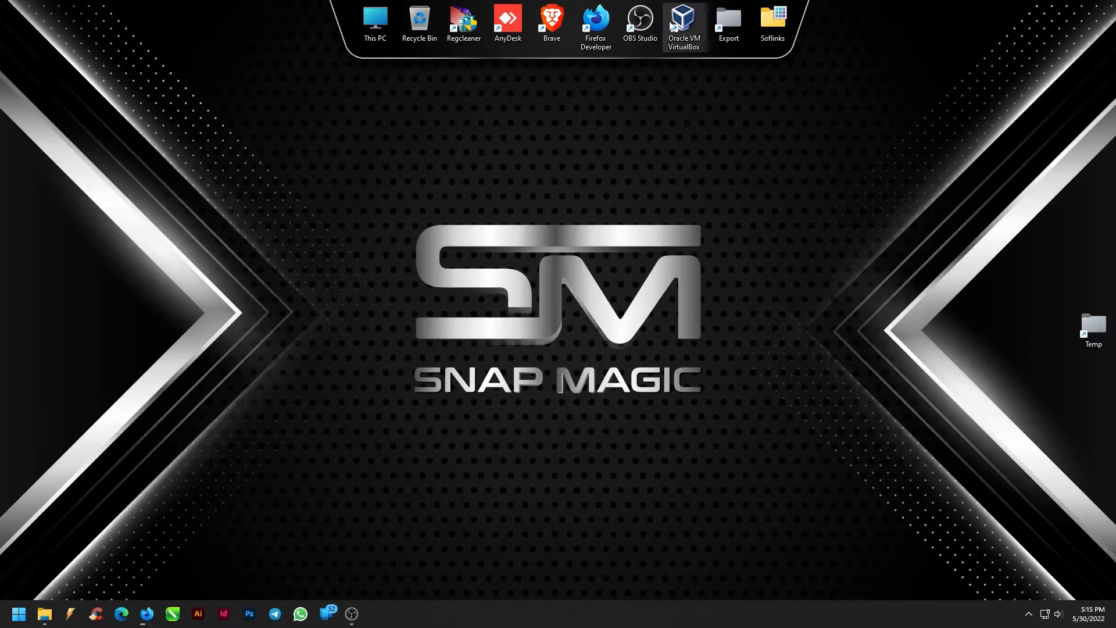
Create a new machine named Peppermint OS, Debian 64-bit, with 2048 MB memory.
{"action": "double_click", "coordinate": [683, 23]}
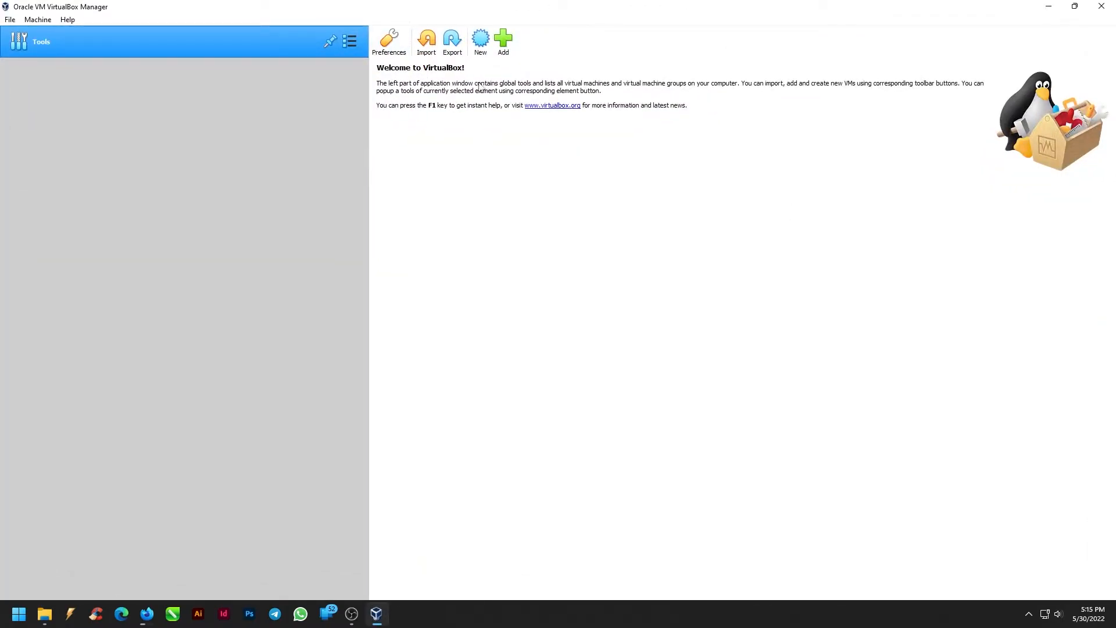
{"action": "left_click", "coordinate": [480, 39]}
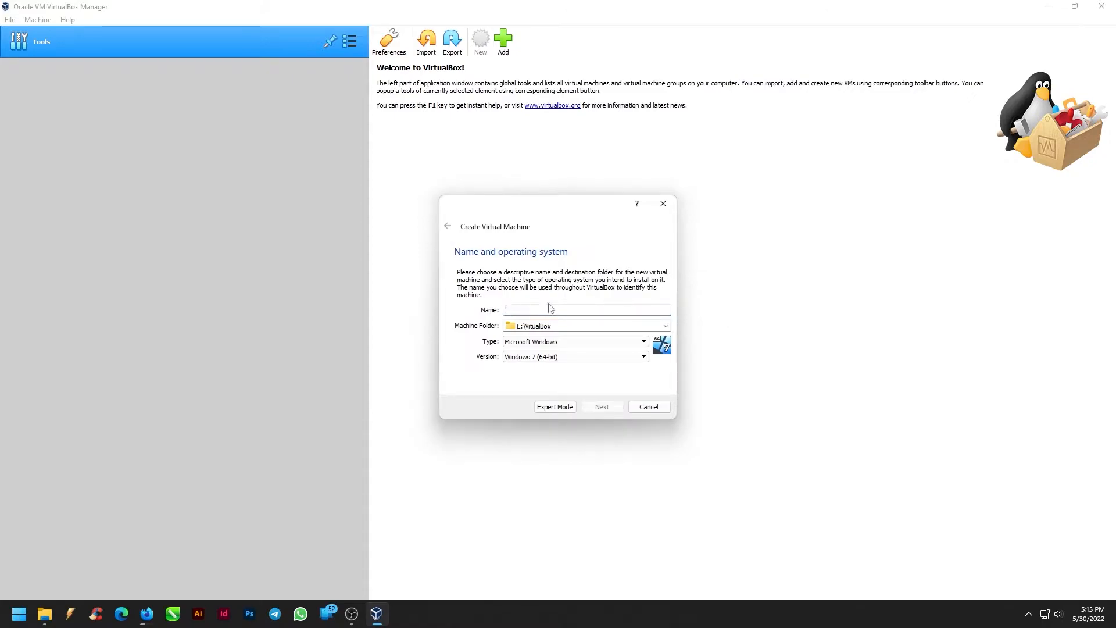
{"action": "type", "text": "Peppermint OS"}
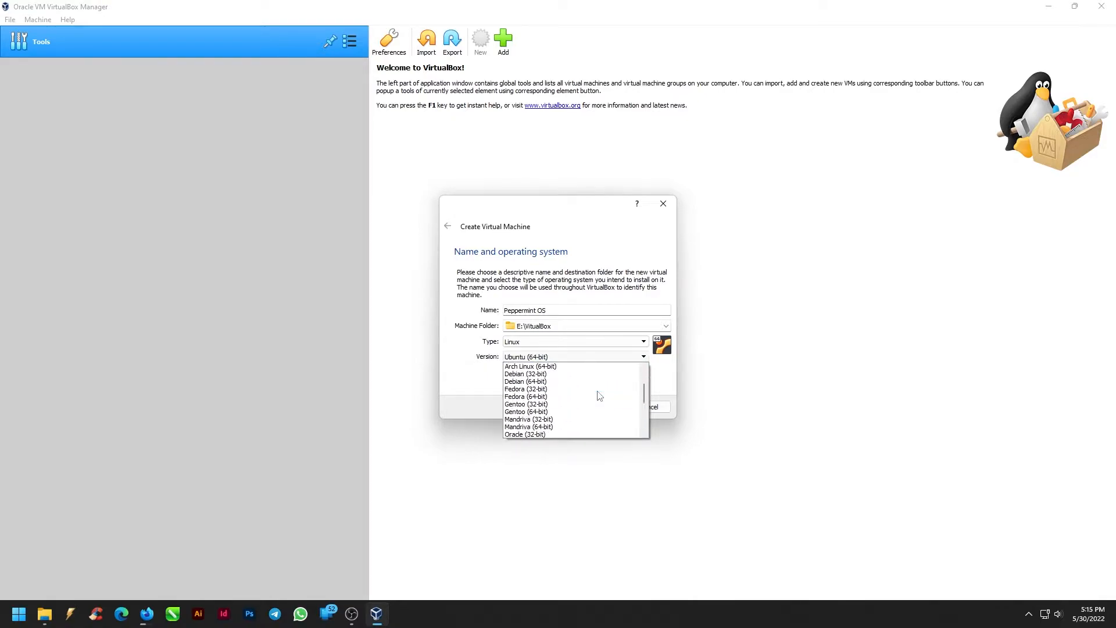
{"action": "left_click", "coordinate": [525, 381]}
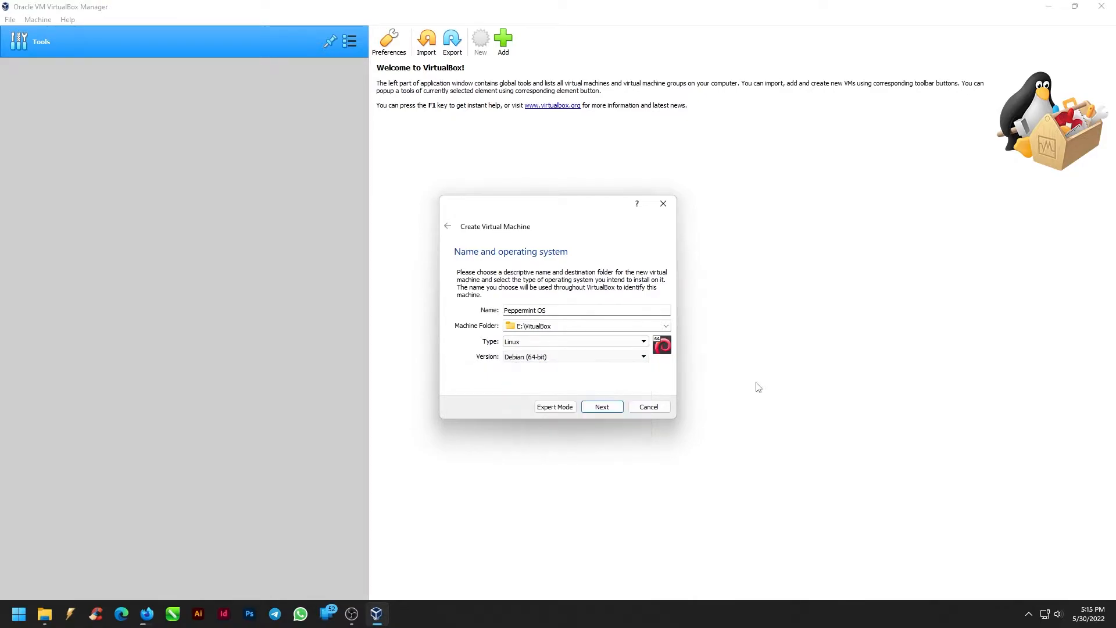
{"action": "left_click", "coordinate": [601, 407]}
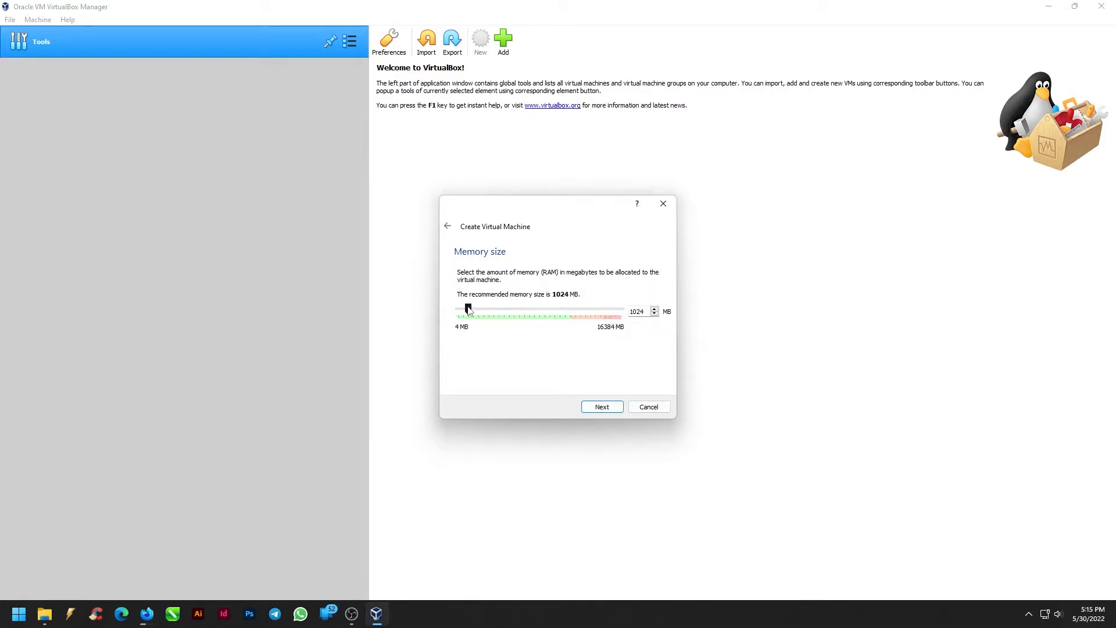
{"action": "left_click_drag", "start_coordinate": [467, 312], "coordinate": [483, 311]}
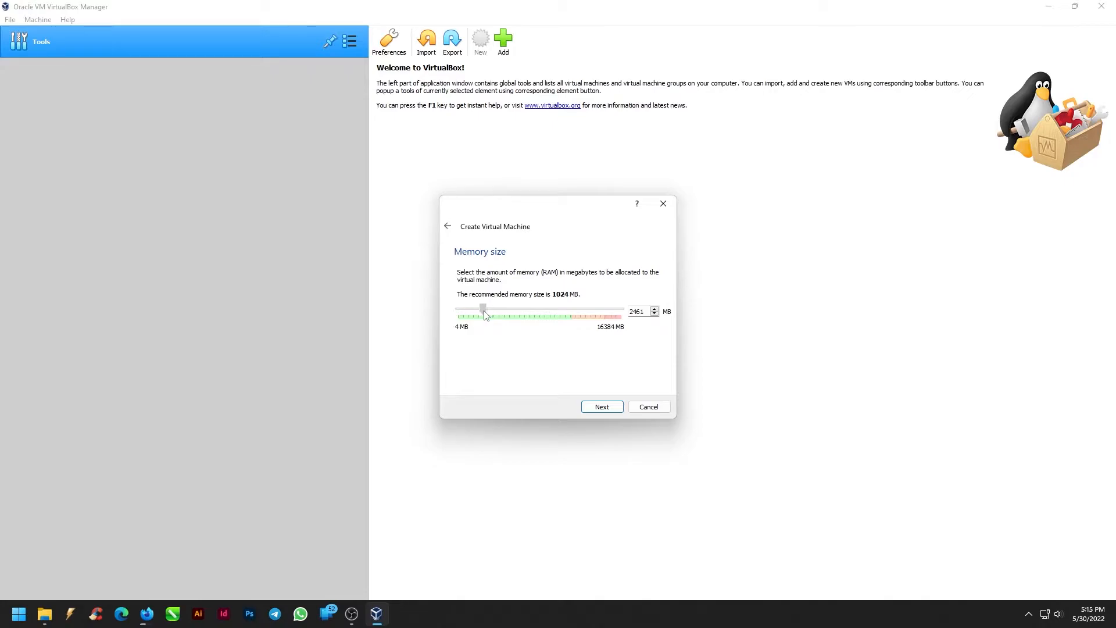
{"action": "left_click_drag", "start_coordinate": [484, 312], "coordinate": [478, 311]}
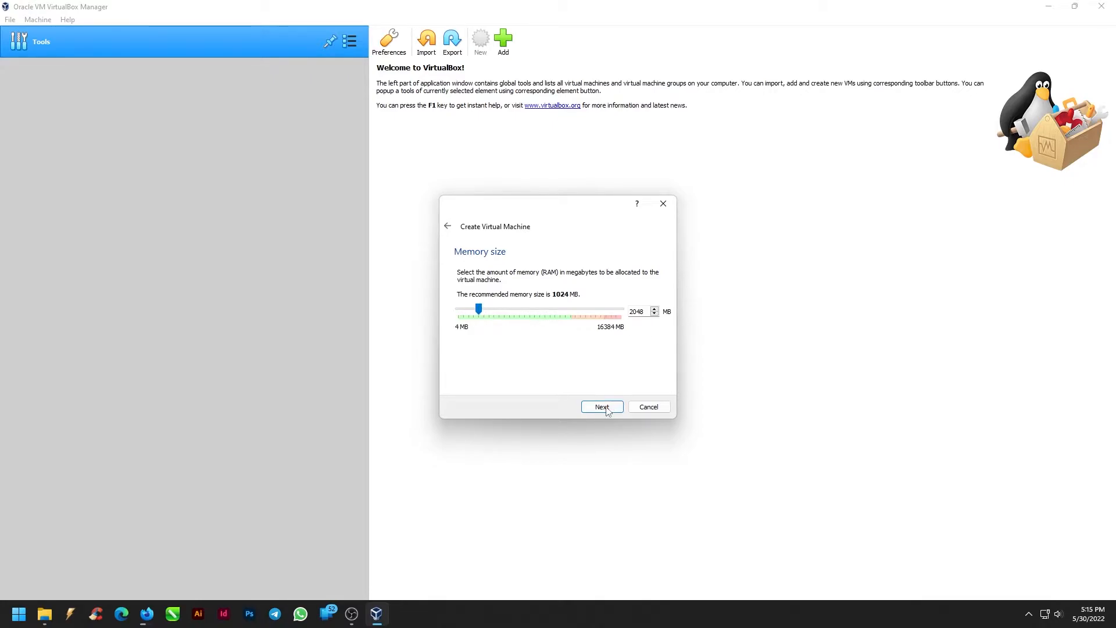
Add a new 30 GB dynamically allocated VDI disk and finish the machine.
{"action": "left_click", "coordinate": [601, 407]}
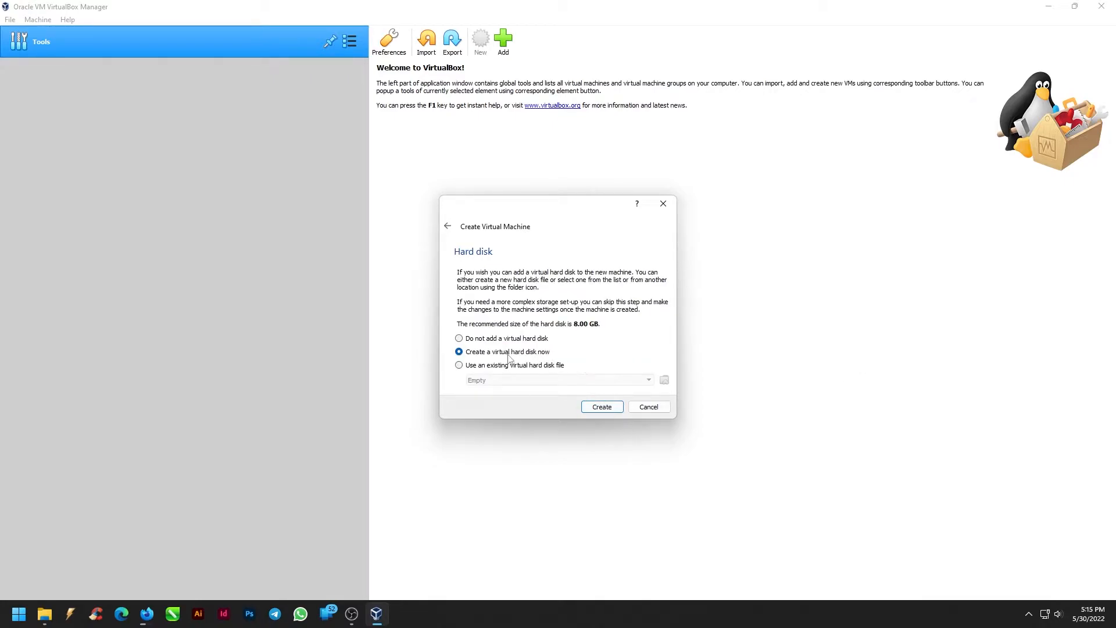
{"action": "left_click", "coordinate": [601, 407]}
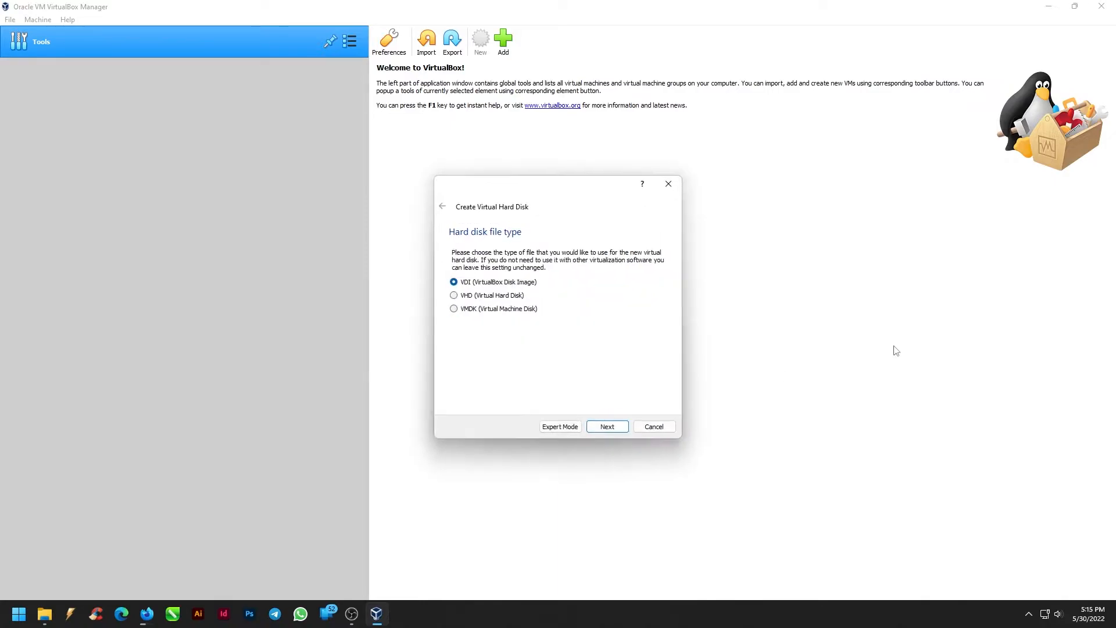
{"action": "left_click", "coordinate": [607, 427]}
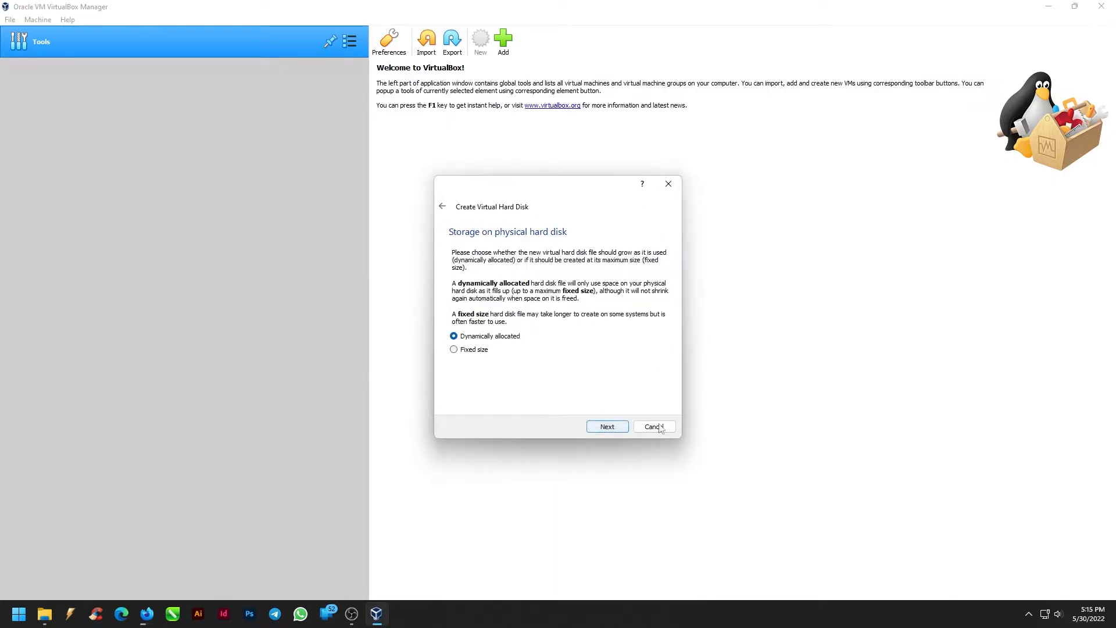
{"action": "left_click", "coordinate": [607, 427]}
{"action": "type", "text": "30 GB"}
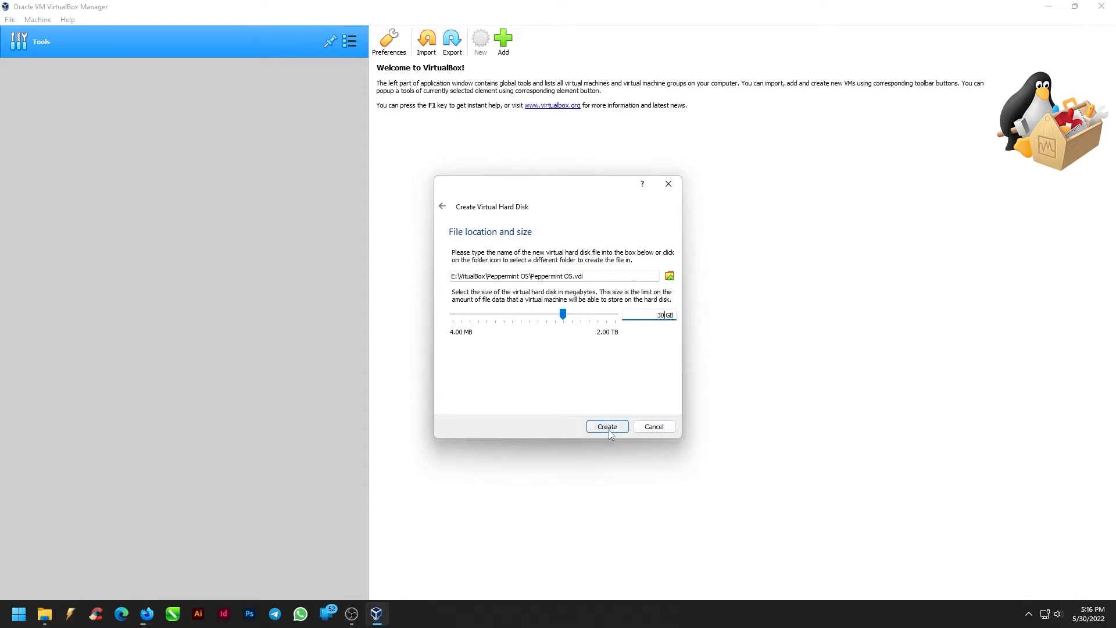
{"action": "left_click", "coordinate": [605, 425]}
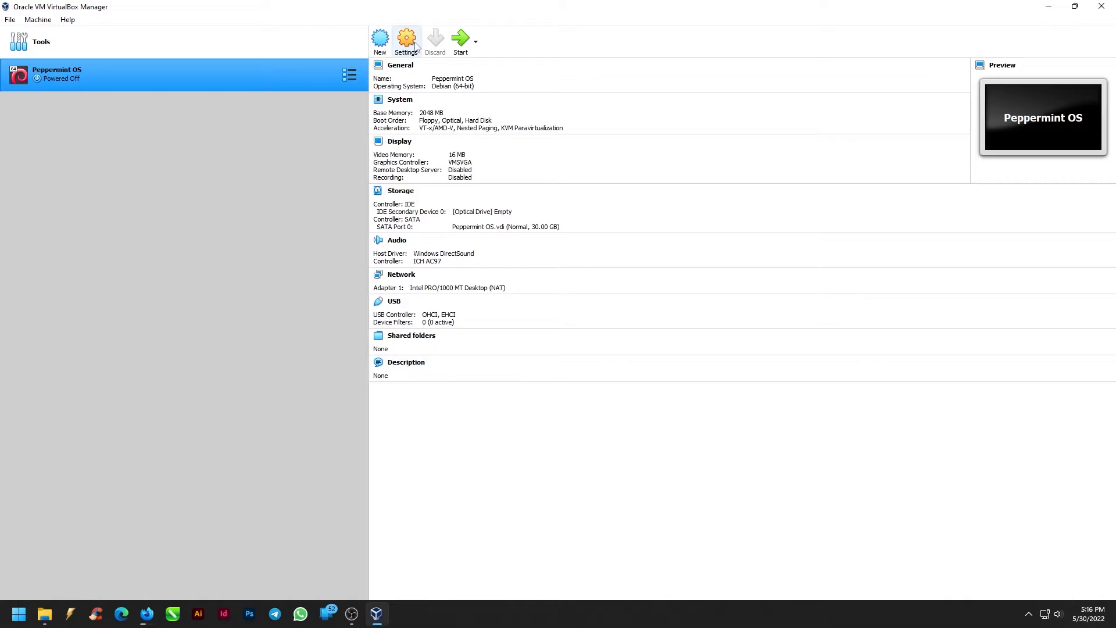
In System settings, raise the processor count and set paravirtualization to KVM.
{"action": "left_click", "coordinate": [406, 39]}
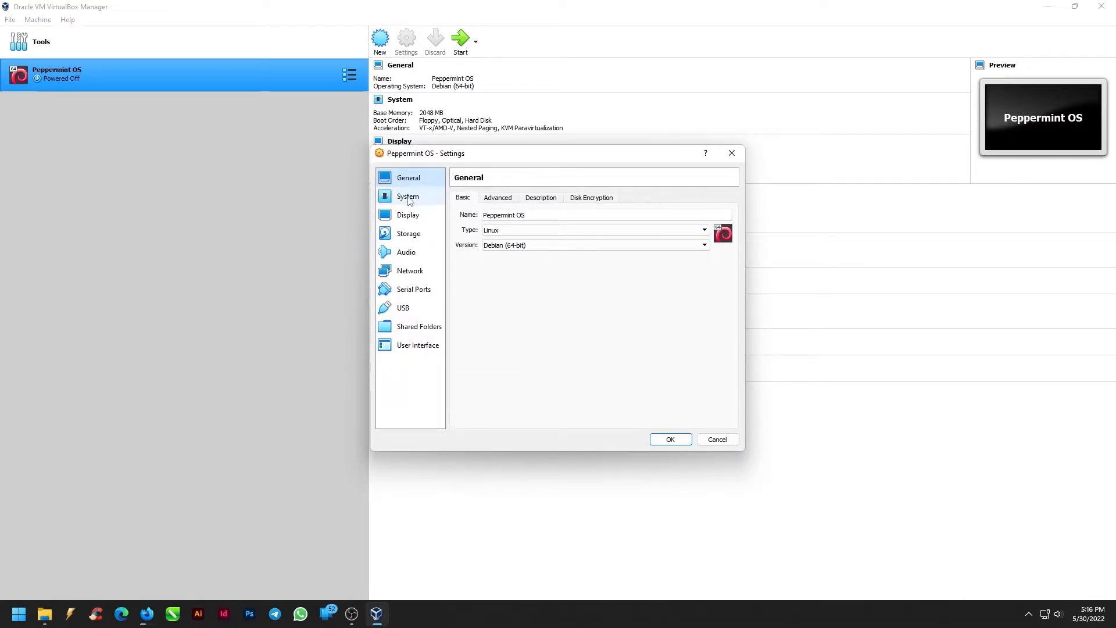
{"action": "left_click", "coordinate": [408, 197]}
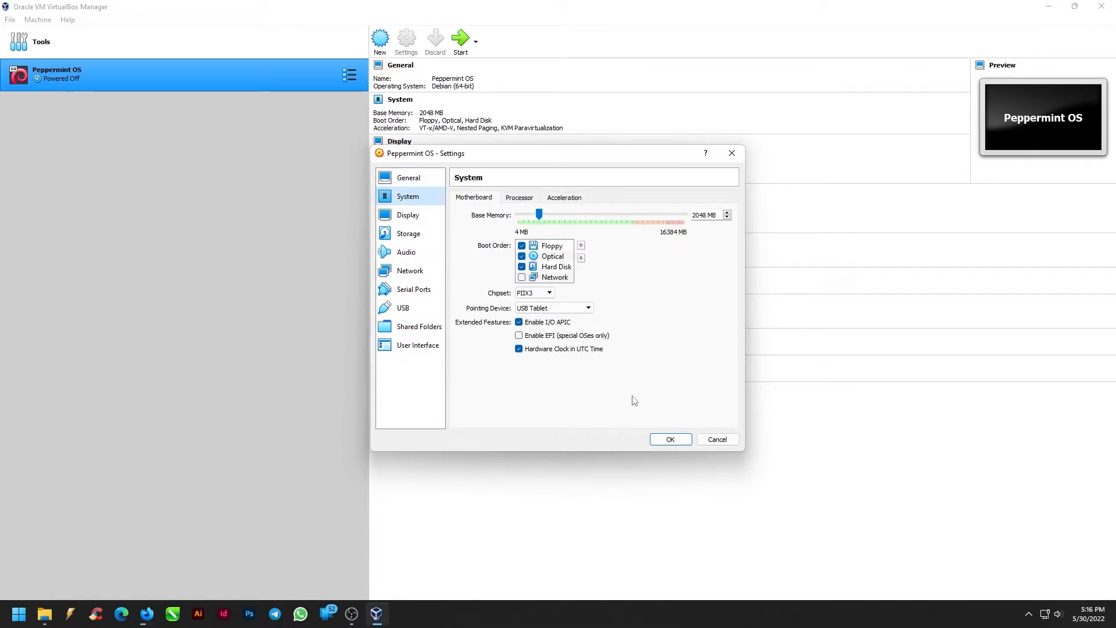
{"action": "left_click", "coordinate": [521, 245]}
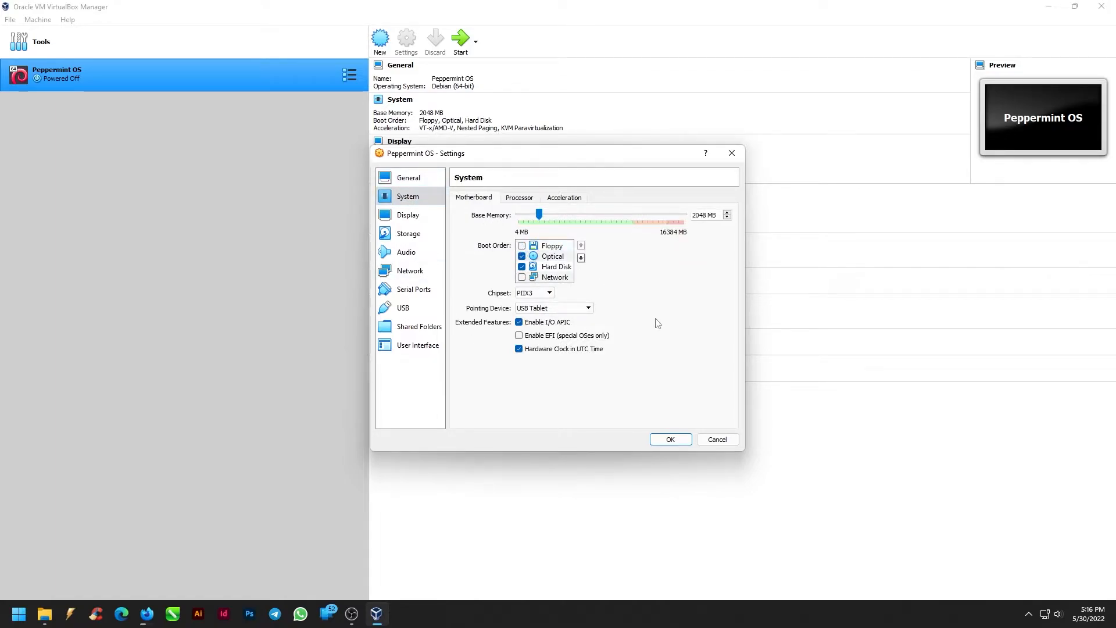
{"action": "left_click", "coordinate": [519, 198]}
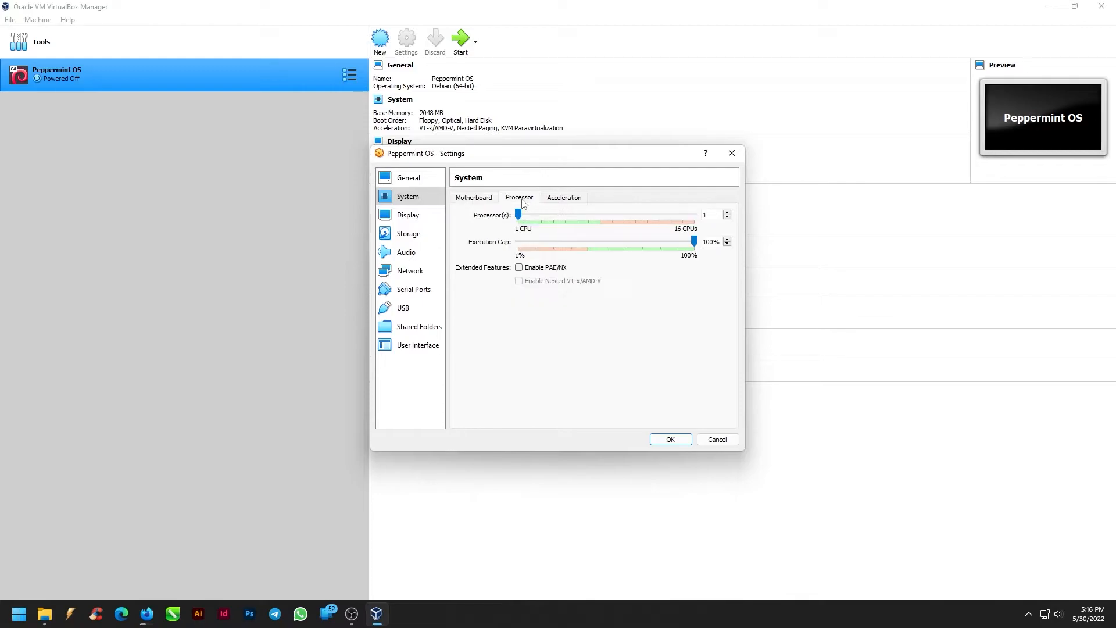
{"action": "left_click_drag", "start_coordinate": [518, 215], "coordinate": [530, 215]}
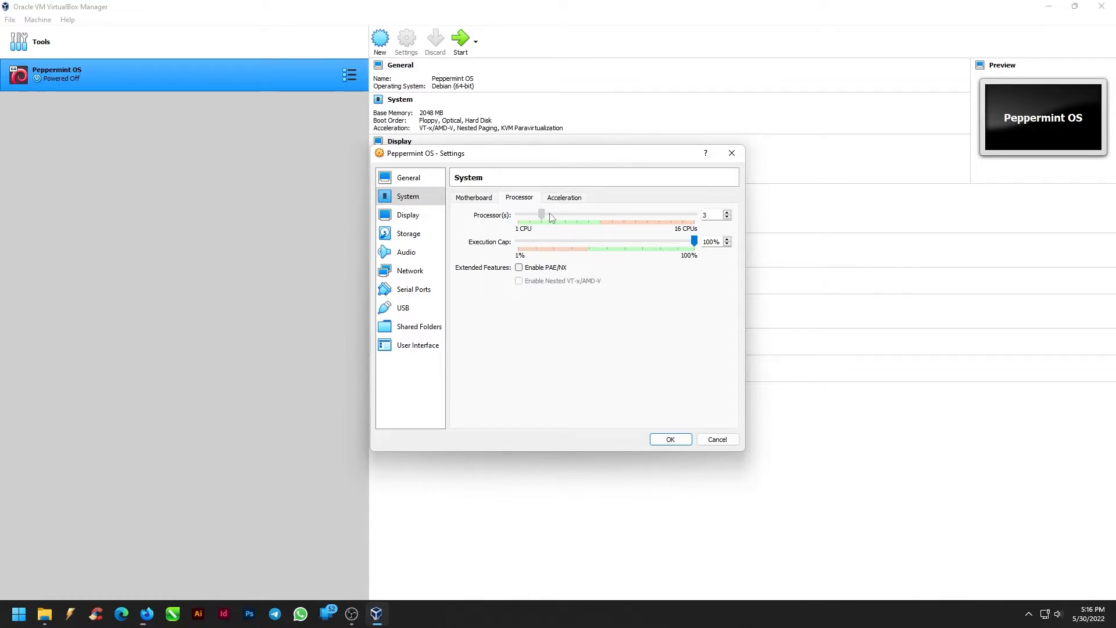
{"action": "left_click", "coordinate": [563, 198]}
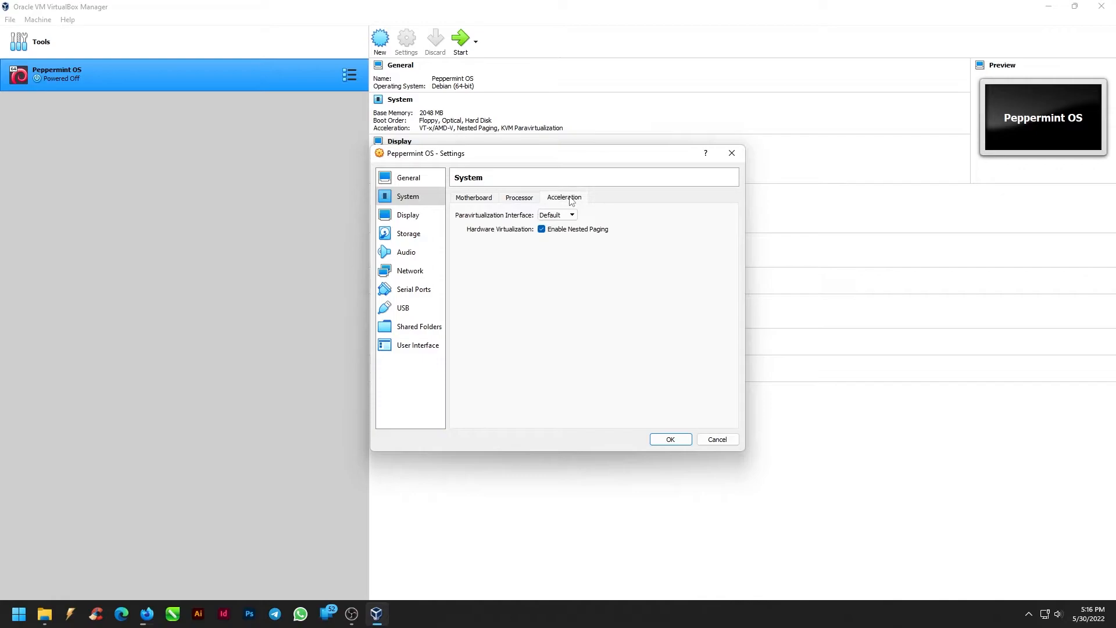
{"action": "left_click", "coordinate": [556, 215]}
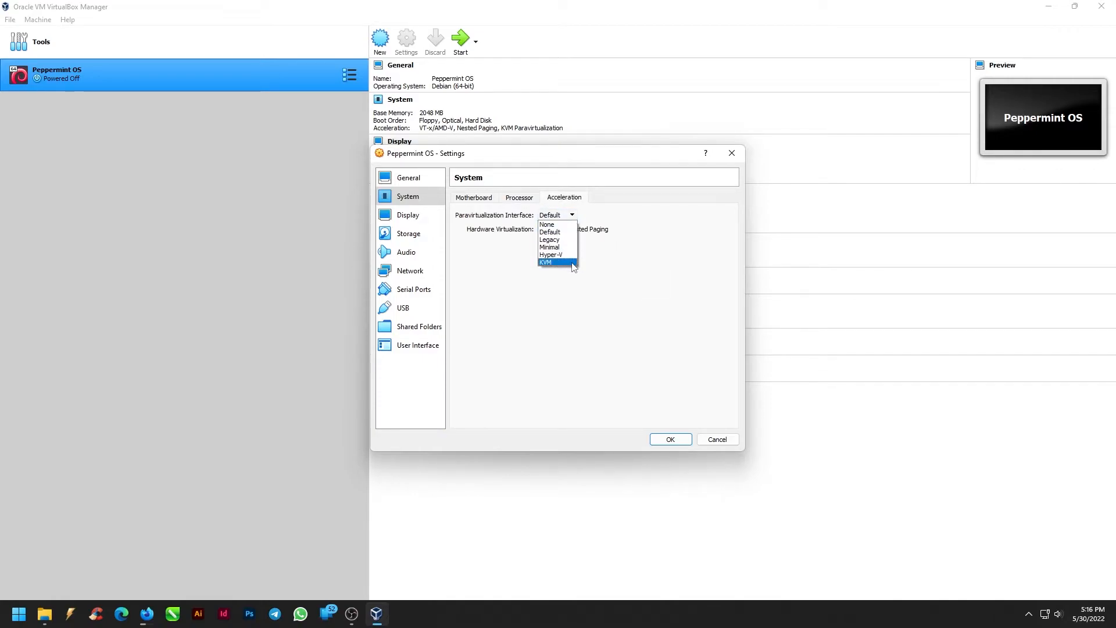
{"action": "left_click", "coordinate": [544, 262]}
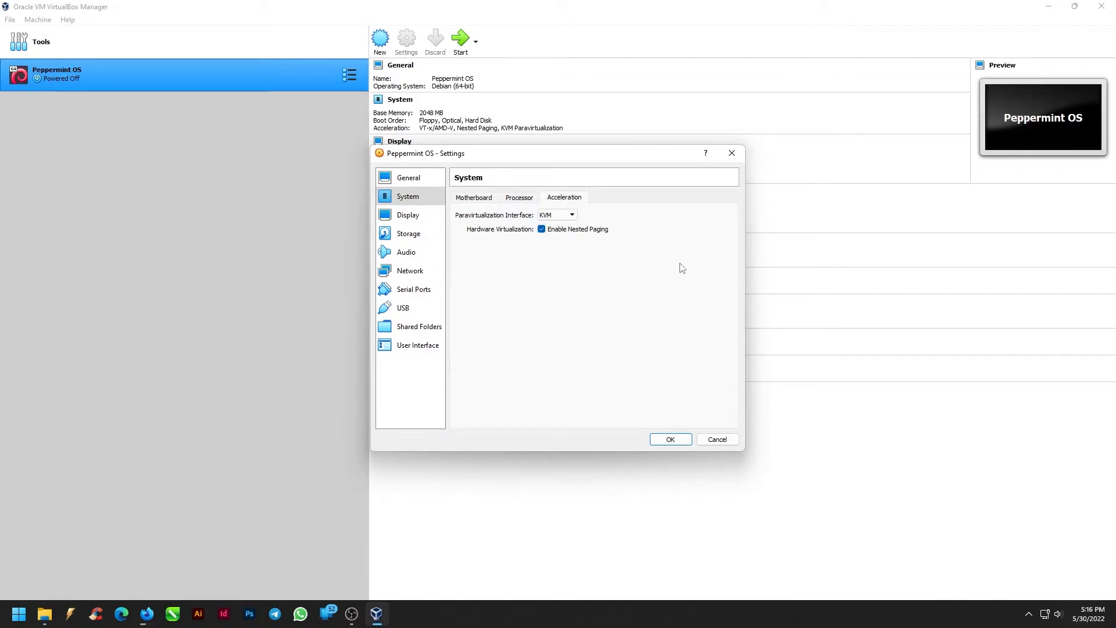
{"action": "mouse_move", "coordinate": [417, 218]}
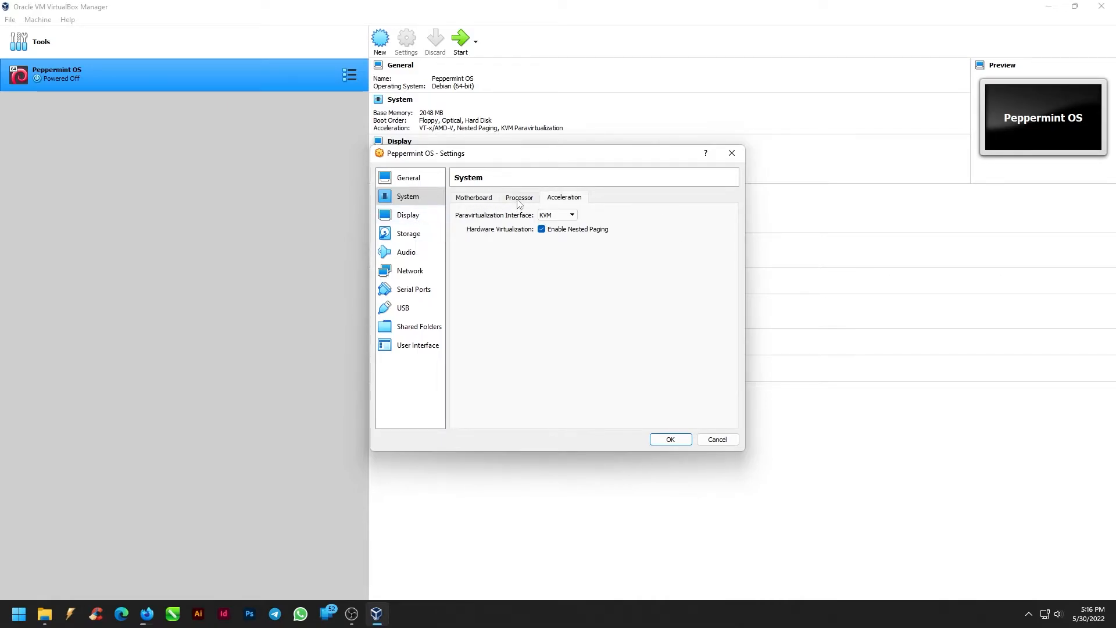
{"action": "left_click", "coordinate": [519, 198]}
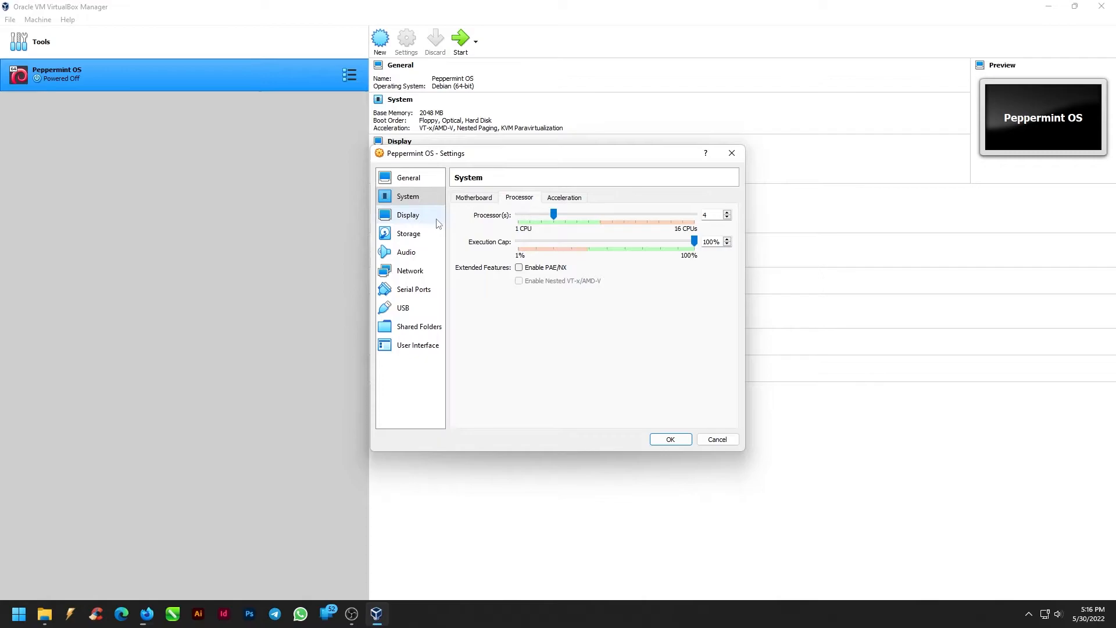
Set video memory to 128 MB and attach PeppermintOS-amd64.iso as the optical disc.
{"action": "left_click", "coordinate": [408, 214]}
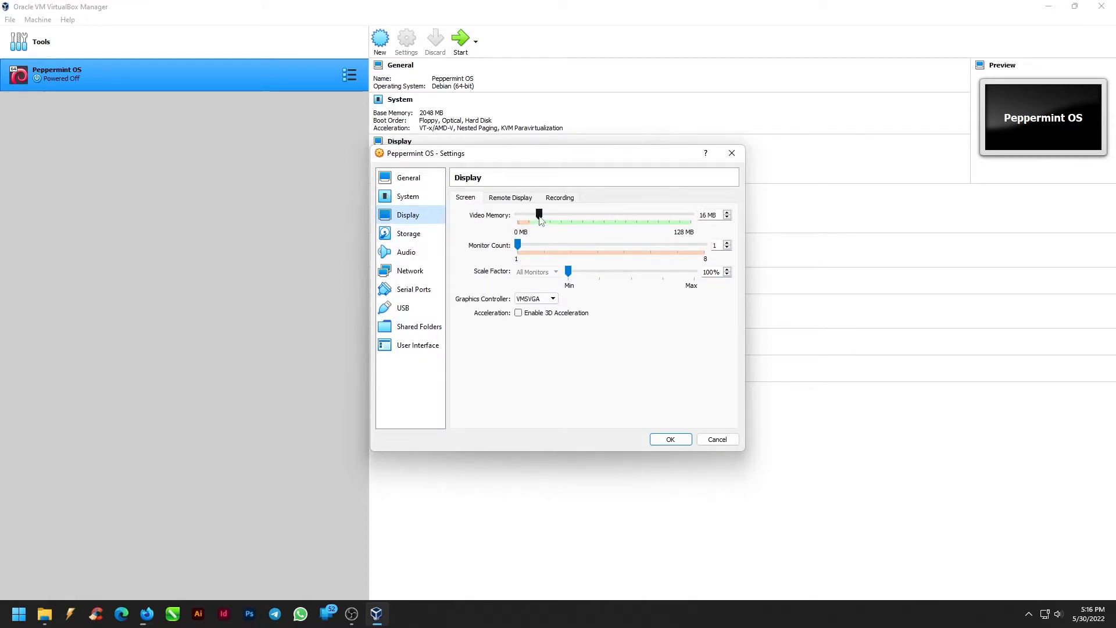
{"action": "left_click_drag", "start_coordinate": [538, 214], "coordinate": [690, 214]}
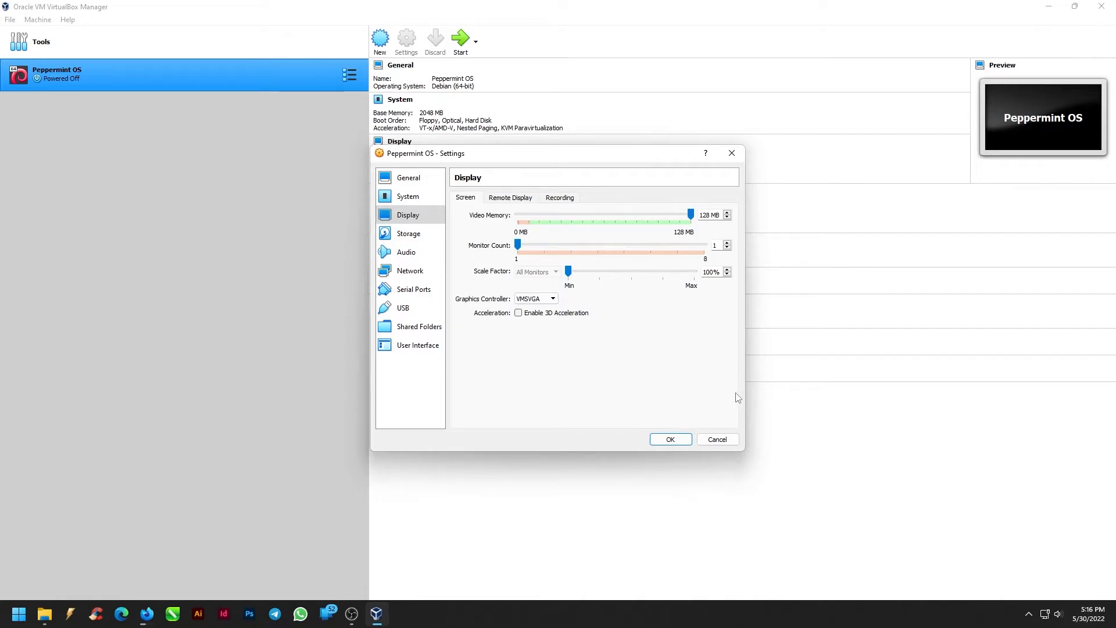
{"action": "left_click", "coordinate": [408, 234]}
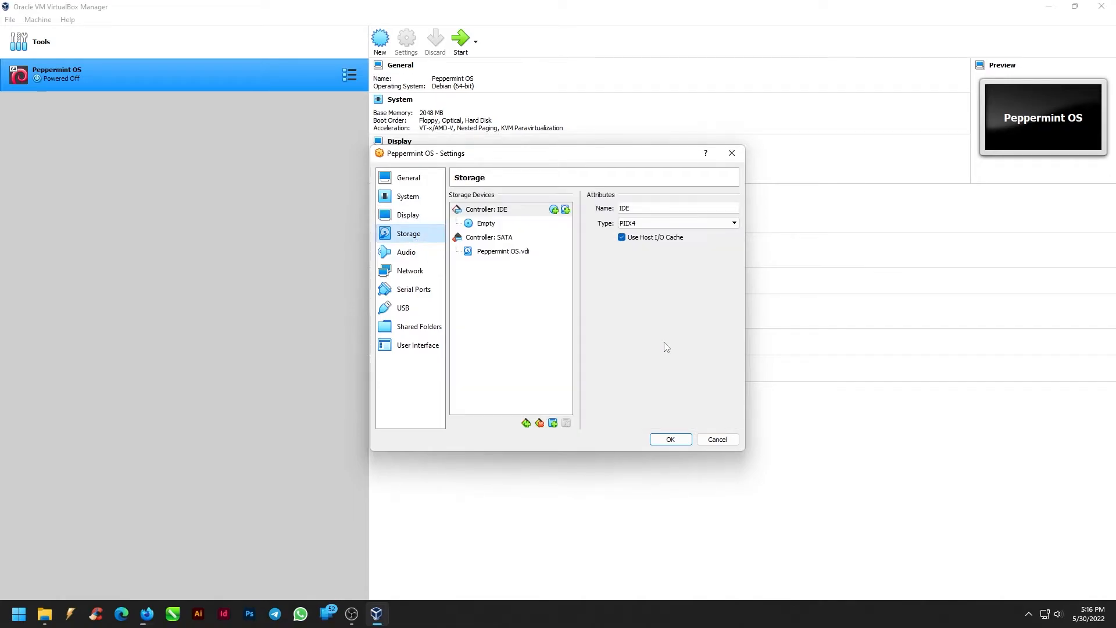
{"action": "left_click", "coordinate": [486, 223]}
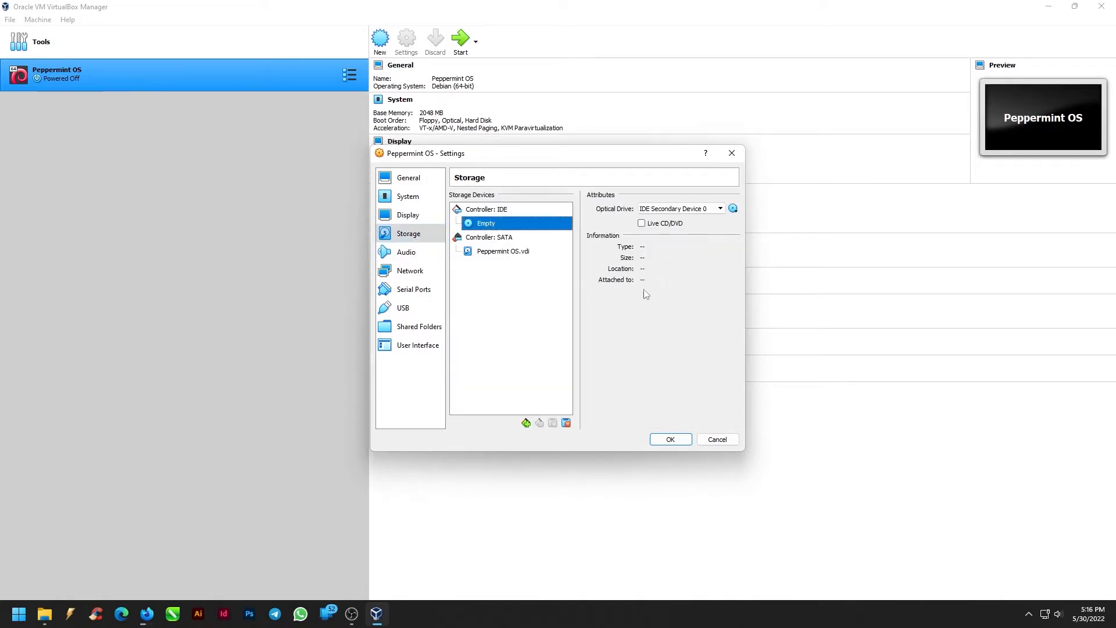
{"action": "mouse_move", "coordinate": [767, 239]}
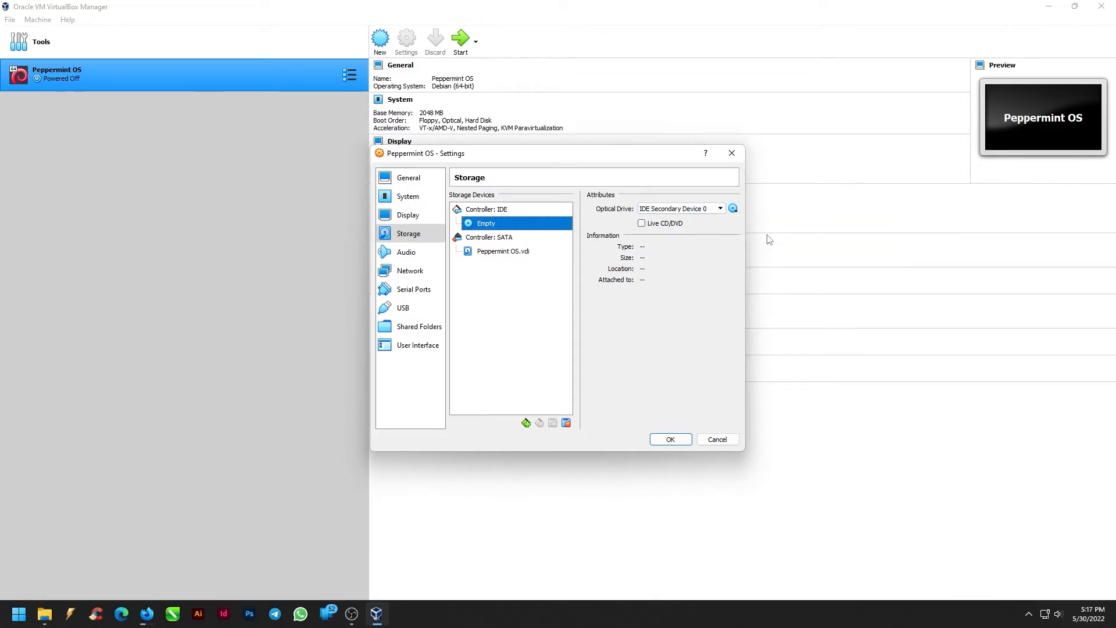
{"action": "left_click", "coordinate": [733, 208]}
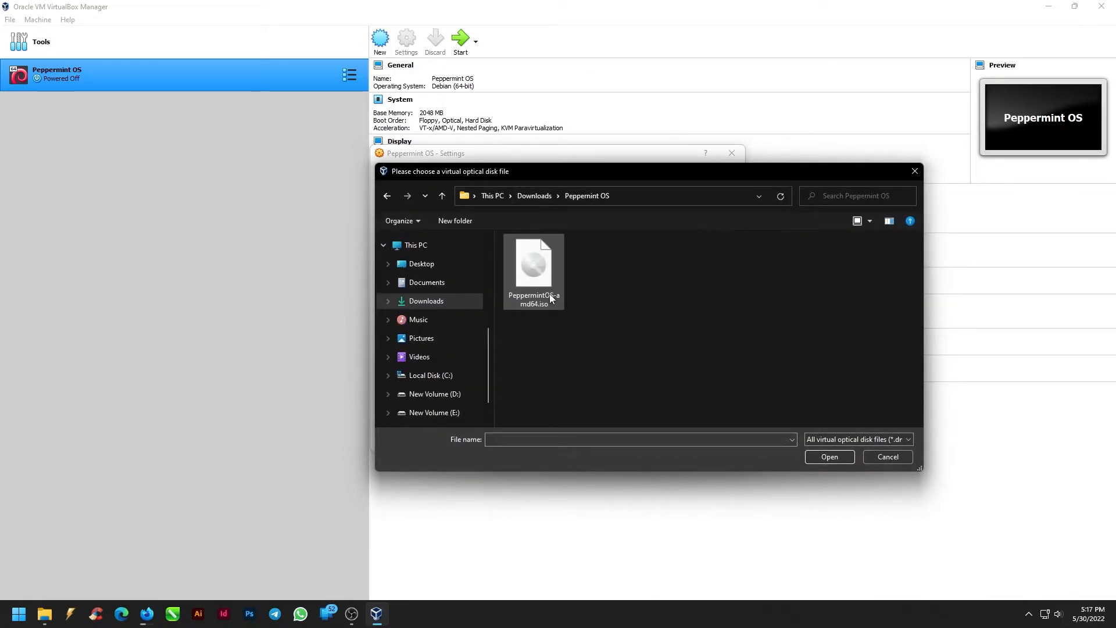
{"action": "left_click", "coordinate": [533, 271]}
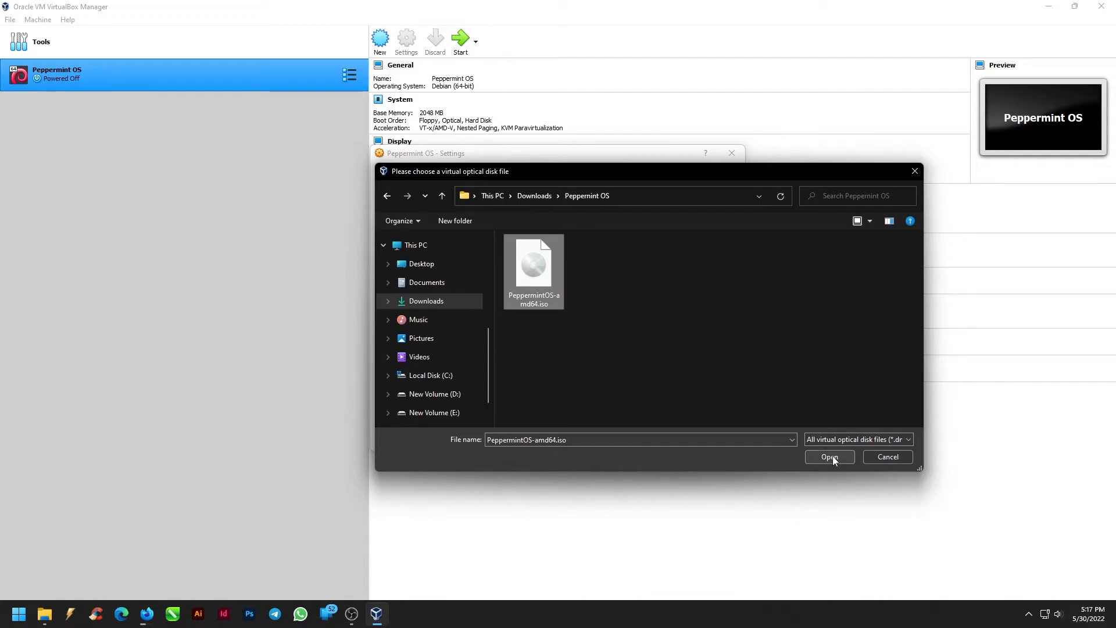
{"action": "left_click", "coordinate": [829, 456]}
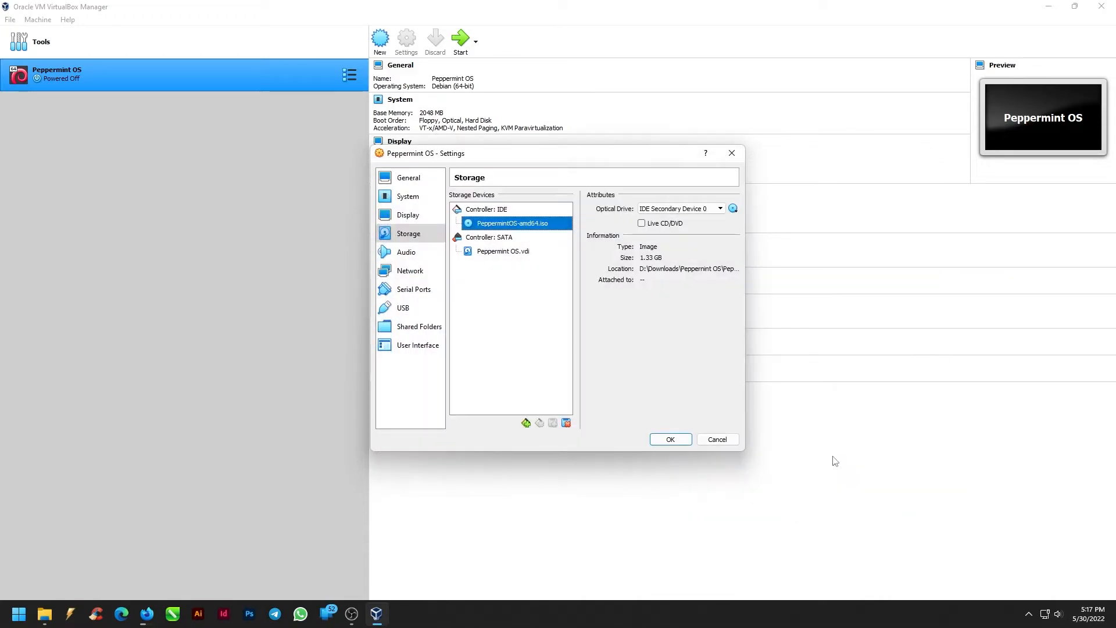
{"action": "mouse_move", "coordinate": [407, 251]}
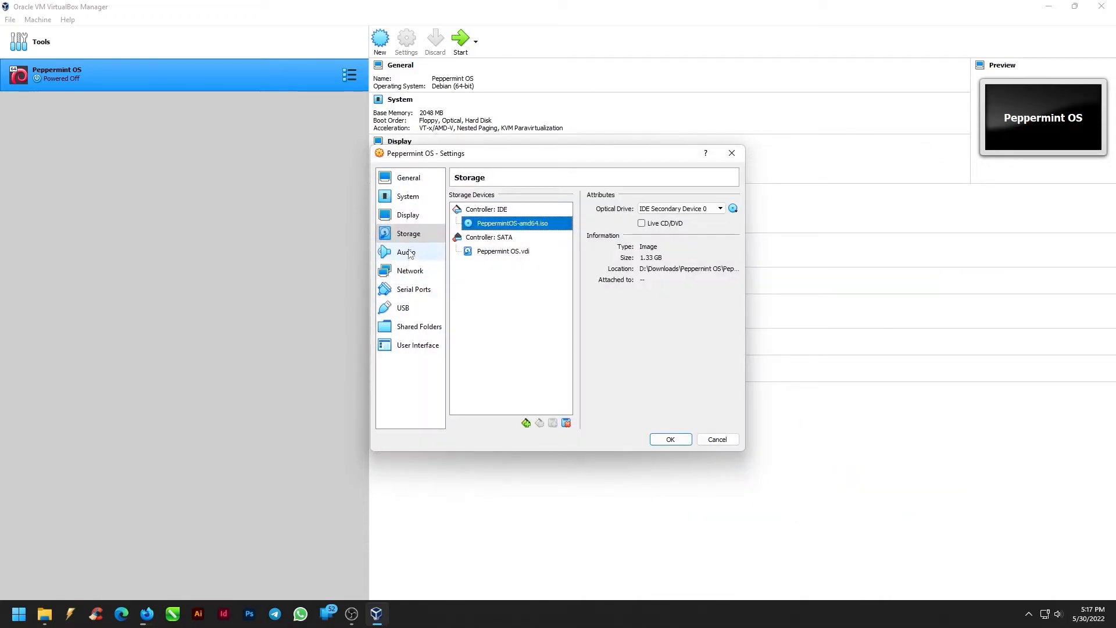
{"action": "mouse_move", "coordinate": [670, 439]}
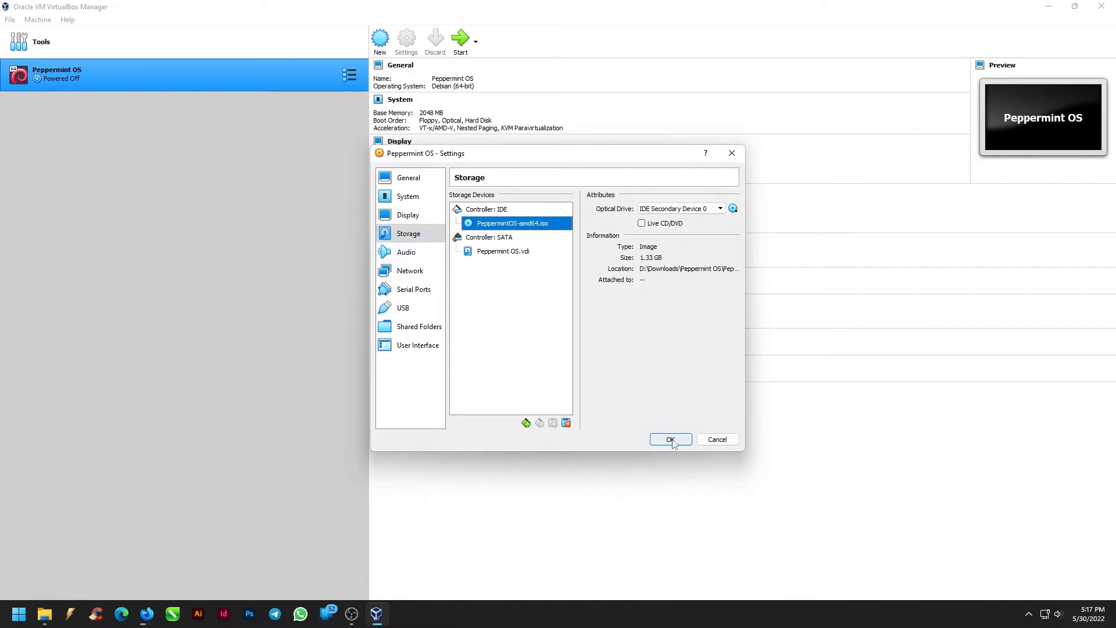
{"action": "left_click", "coordinate": [670, 439]}
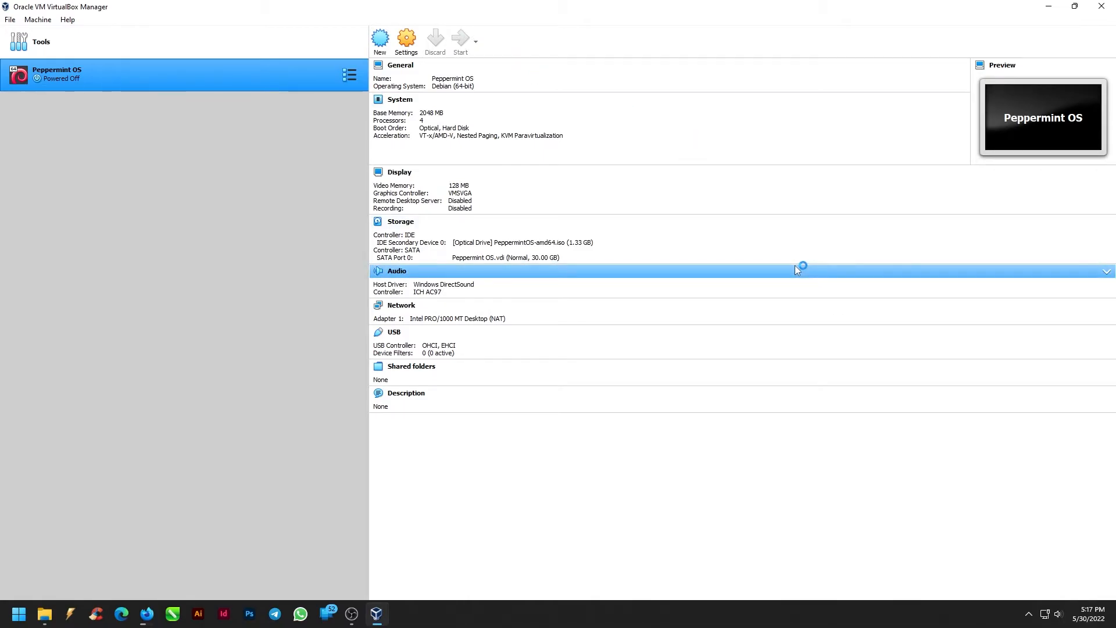
Start the machine, boot the PeppermintOS live entry and launch Install Peppermint.
{"action": "left_click", "coordinate": [460, 41]}
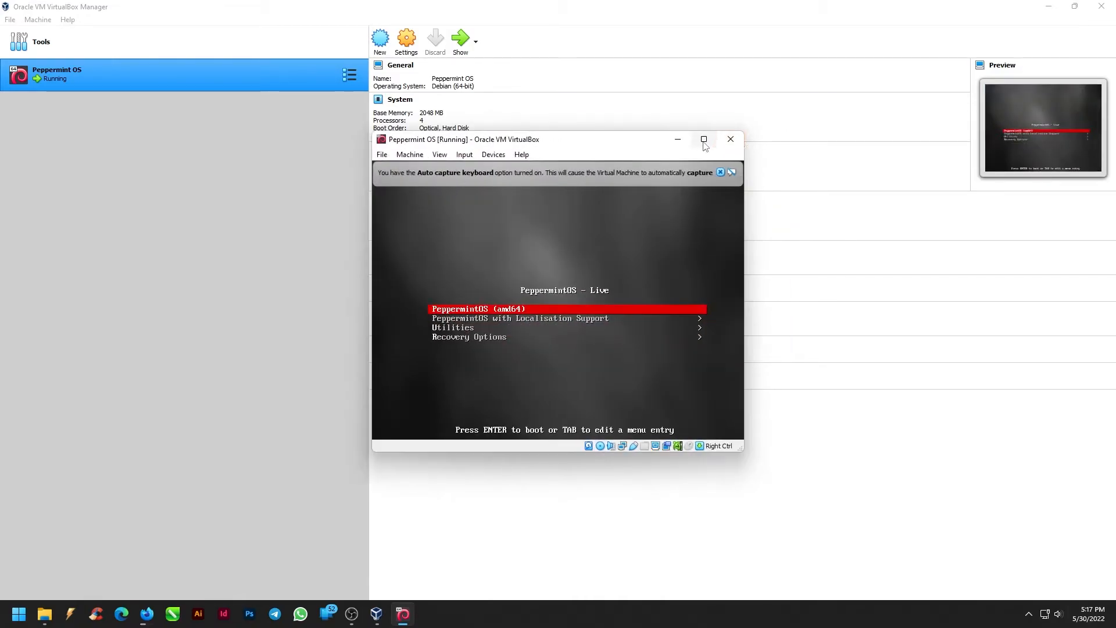
{"action": "left_click", "coordinate": [703, 138]}
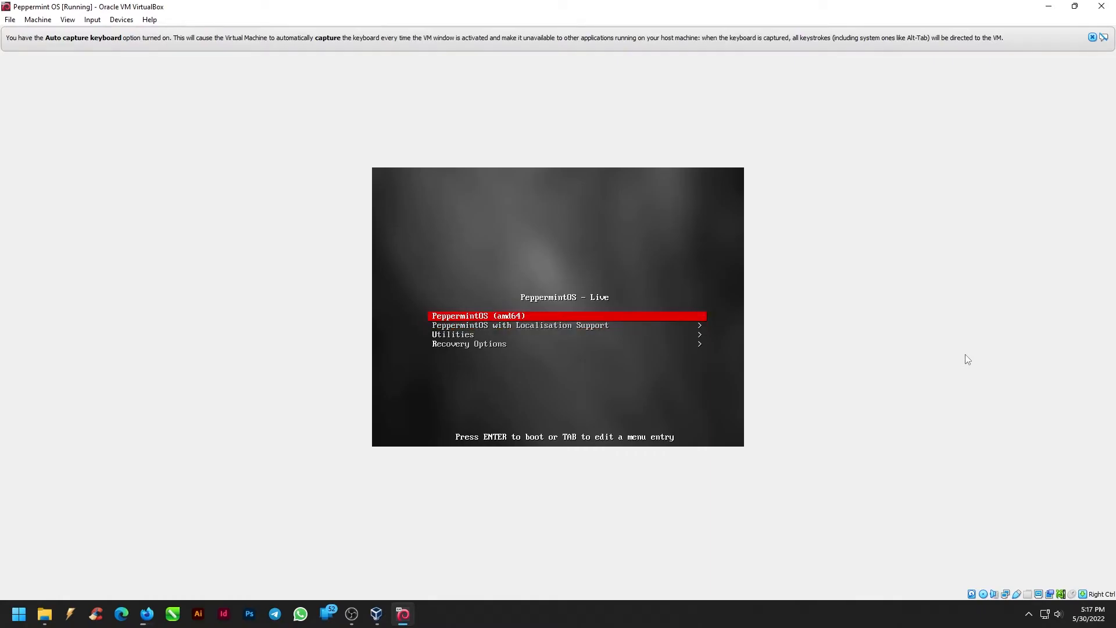
{"action": "key", "text": "Return"}
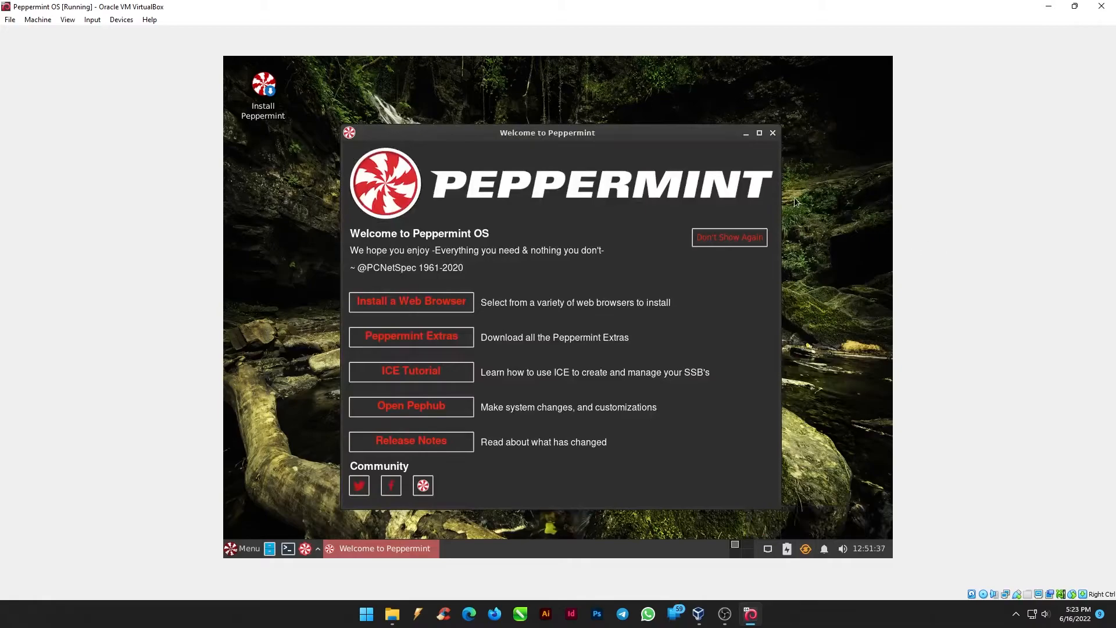
{"action": "left_click", "coordinate": [772, 133]}
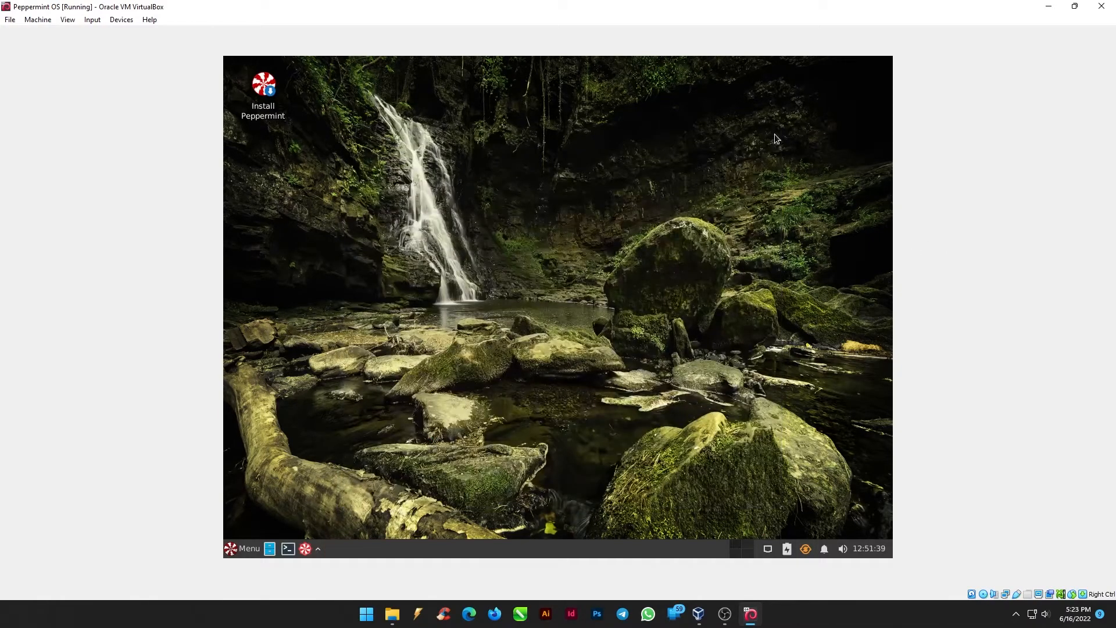
{"action": "double_click", "coordinate": [263, 85]}
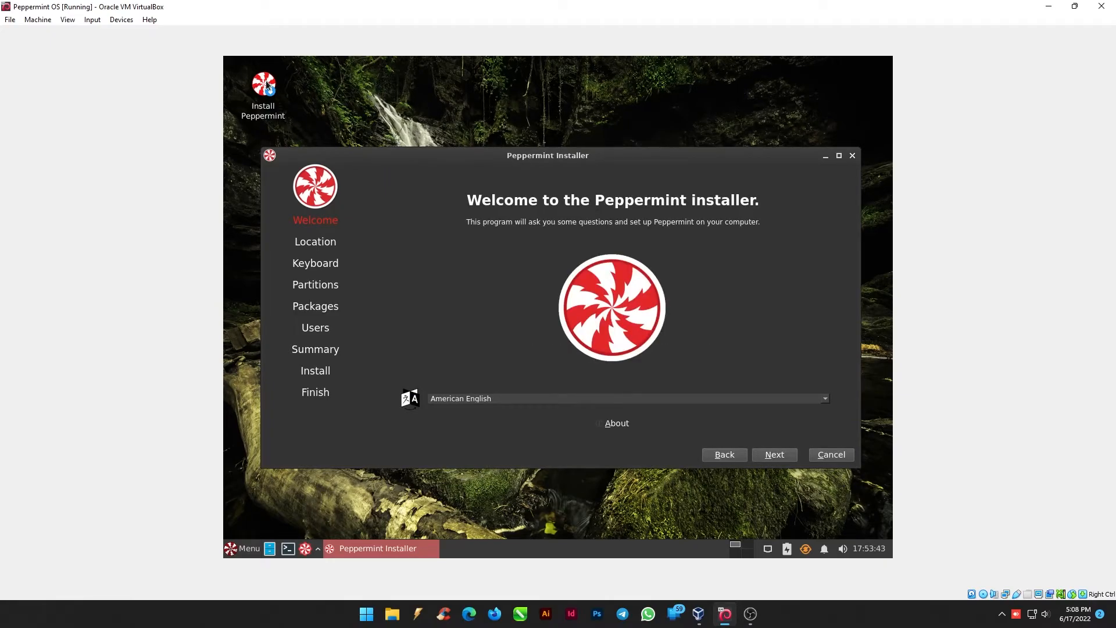
Accept the welcome, Kolkata timezone, US keyboard and whole-disk erase.
{"action": "left_click", "coordinate": [773, 454]}
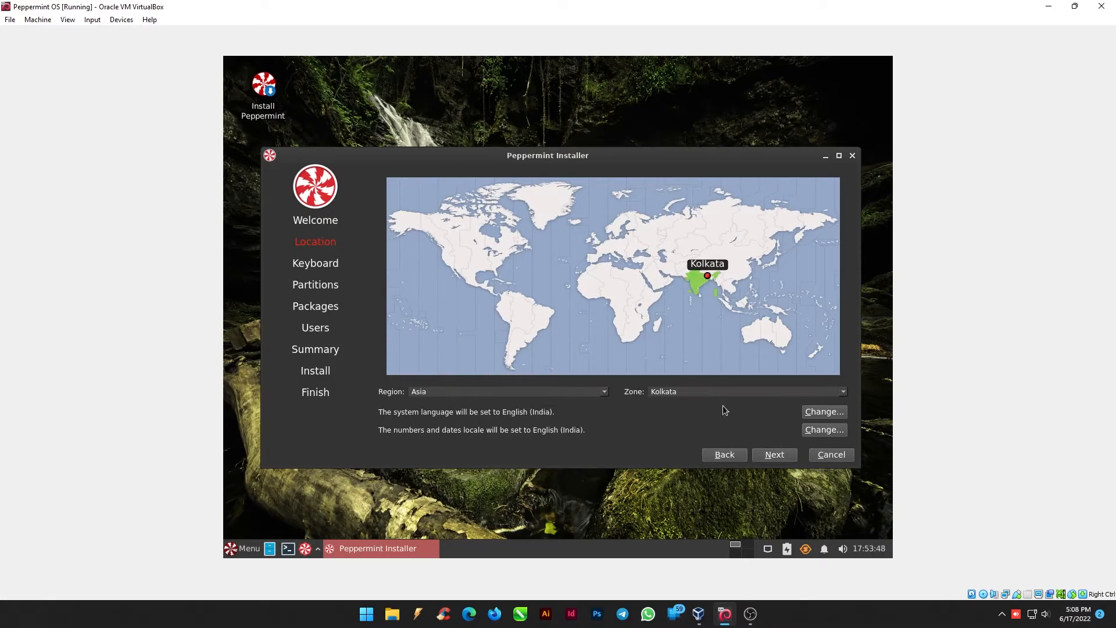
{"action": "left_click", "coordinate": [315, 262]}
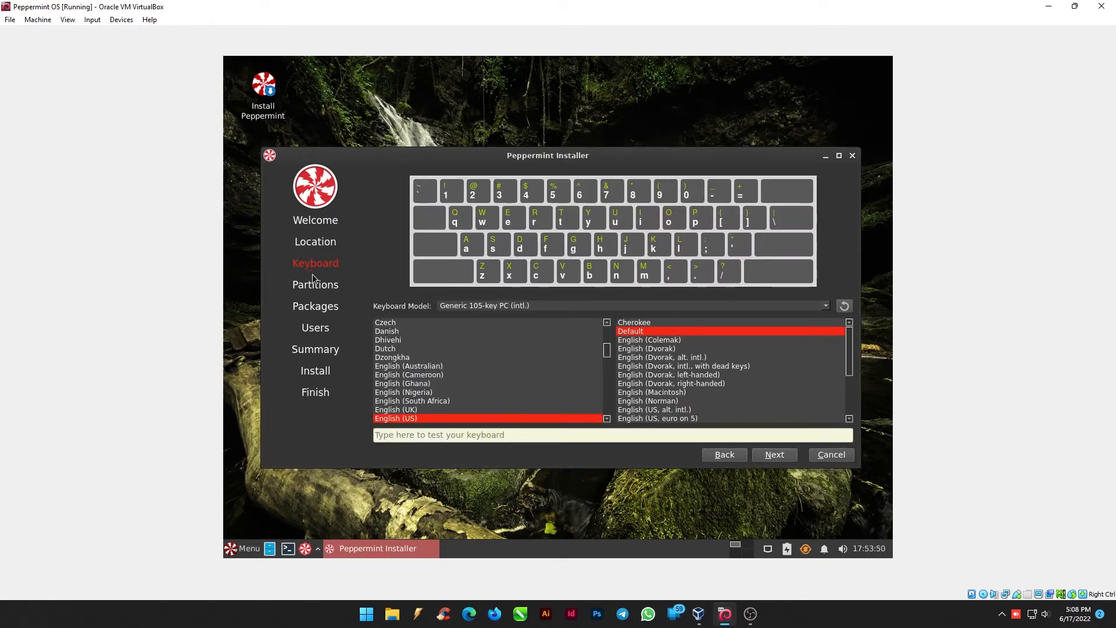
{"action": "left_click", "coordinate": [773, 454]}
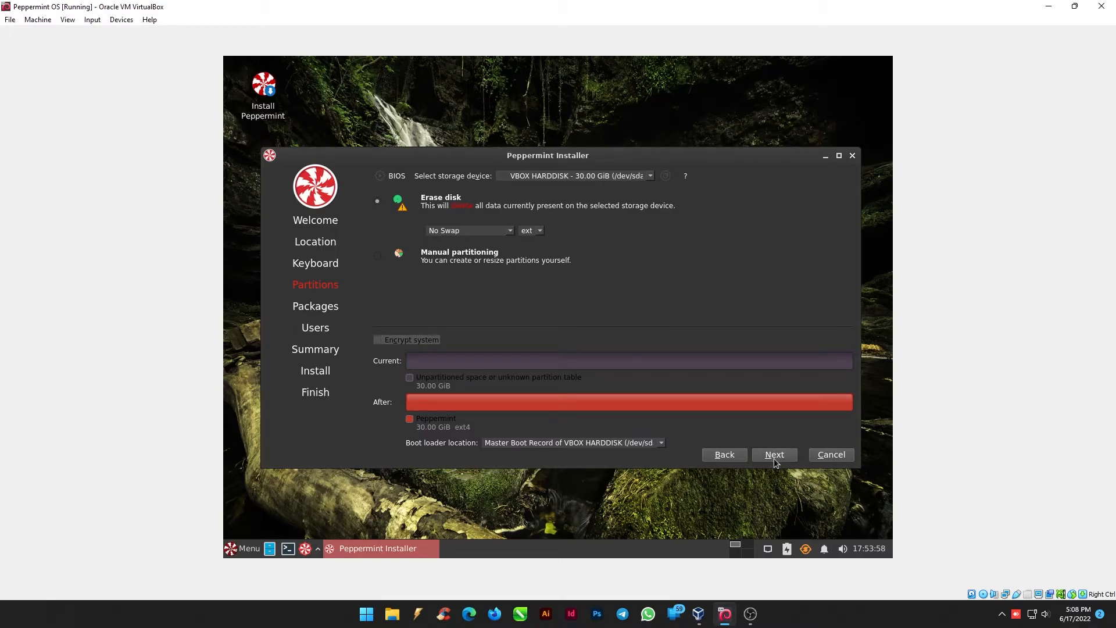
{"action": "left_click", "coordinate": [775, 454]}
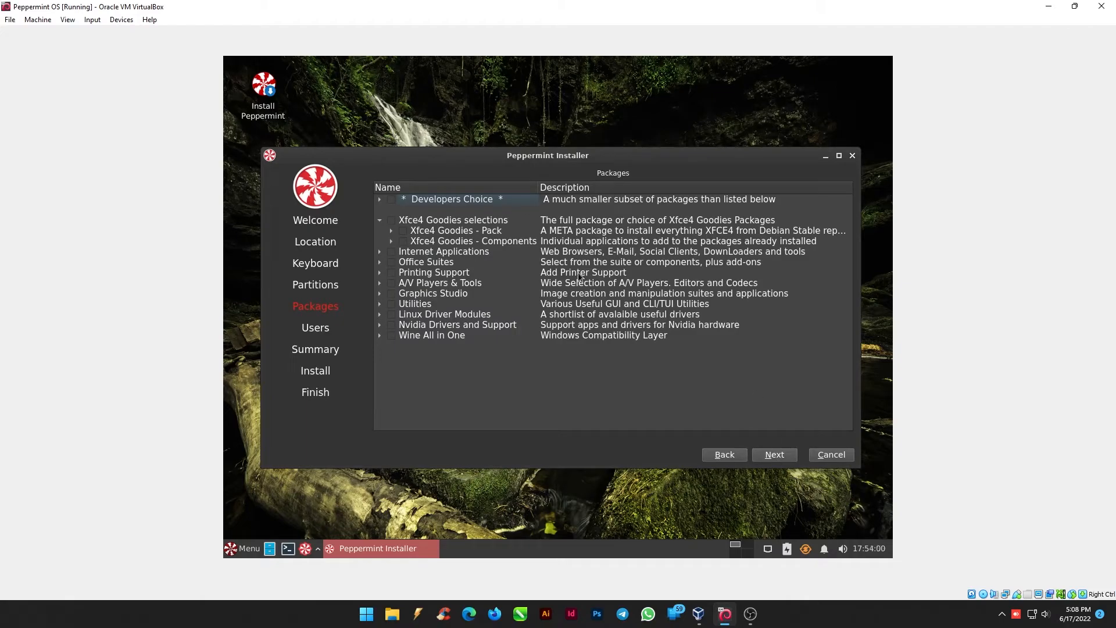
{"action": "mouse_move", "coordinate": [487, 220]}
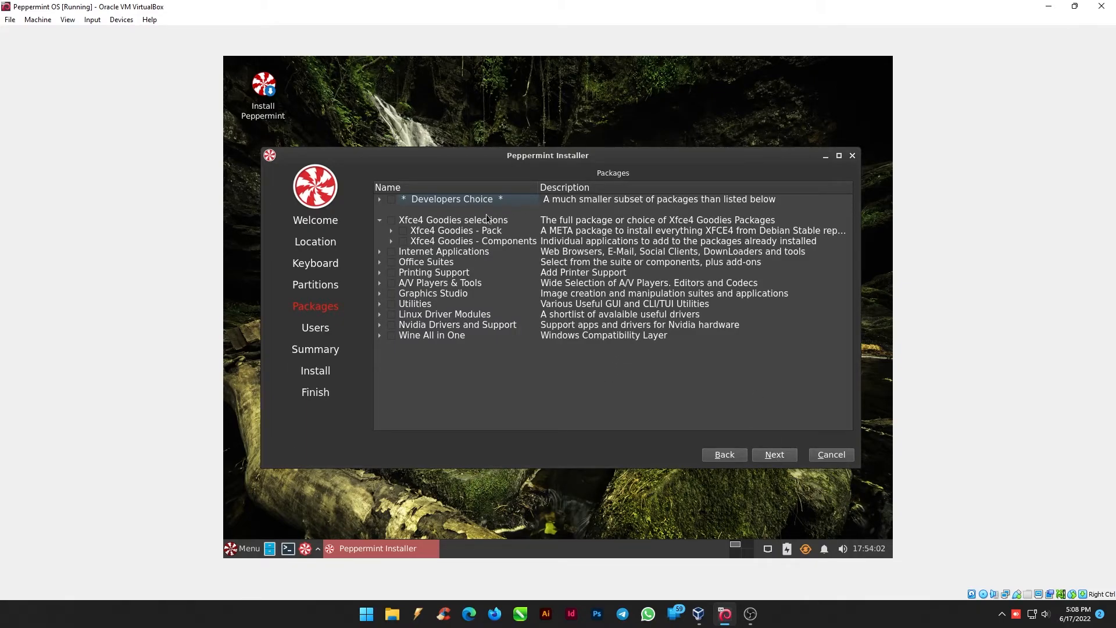
Tick Web Browsers under Internet Applications, leaving Office Suites unchanged.
{"action": "left_click", "coordinate": [379, 251]}
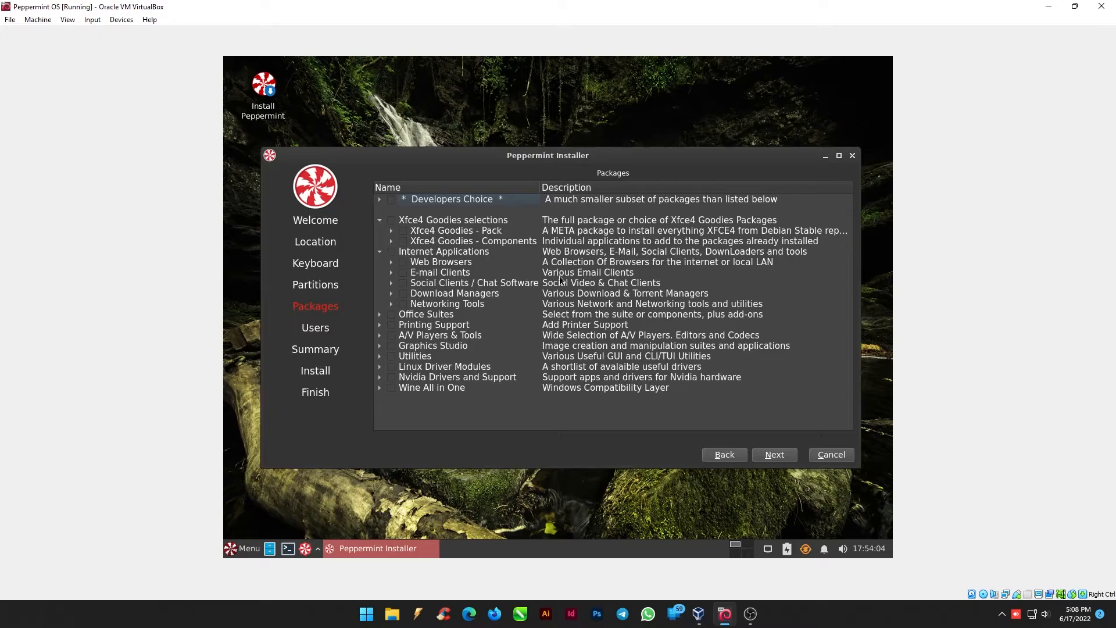
{"action": "left_click", "coordinate": [402, 262]}
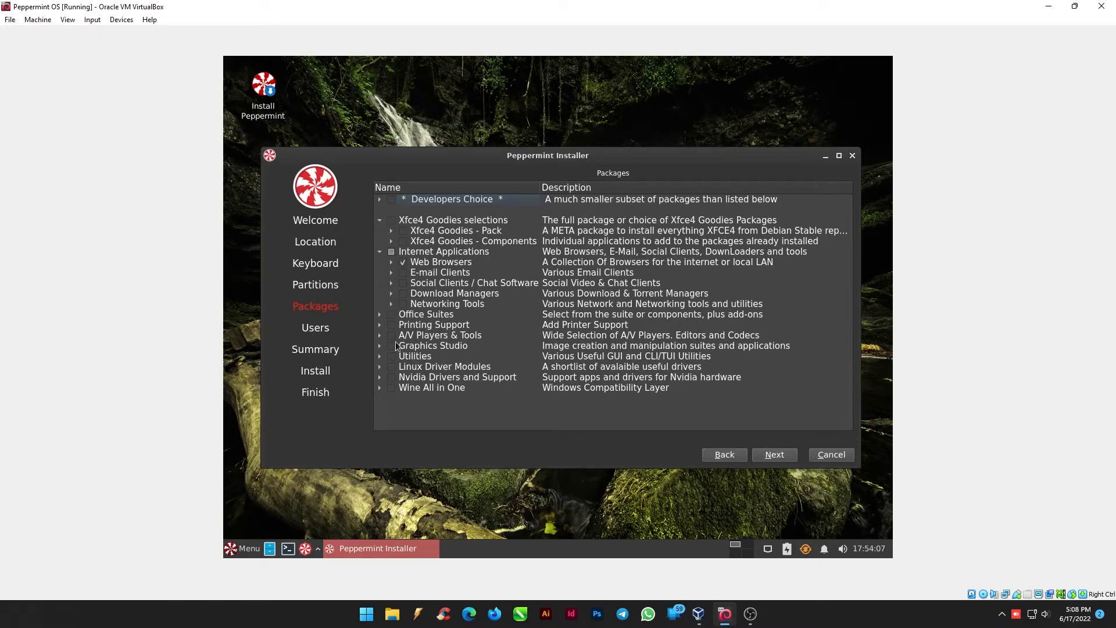
{"action": "left_click", "coordinate": [379, 314]}
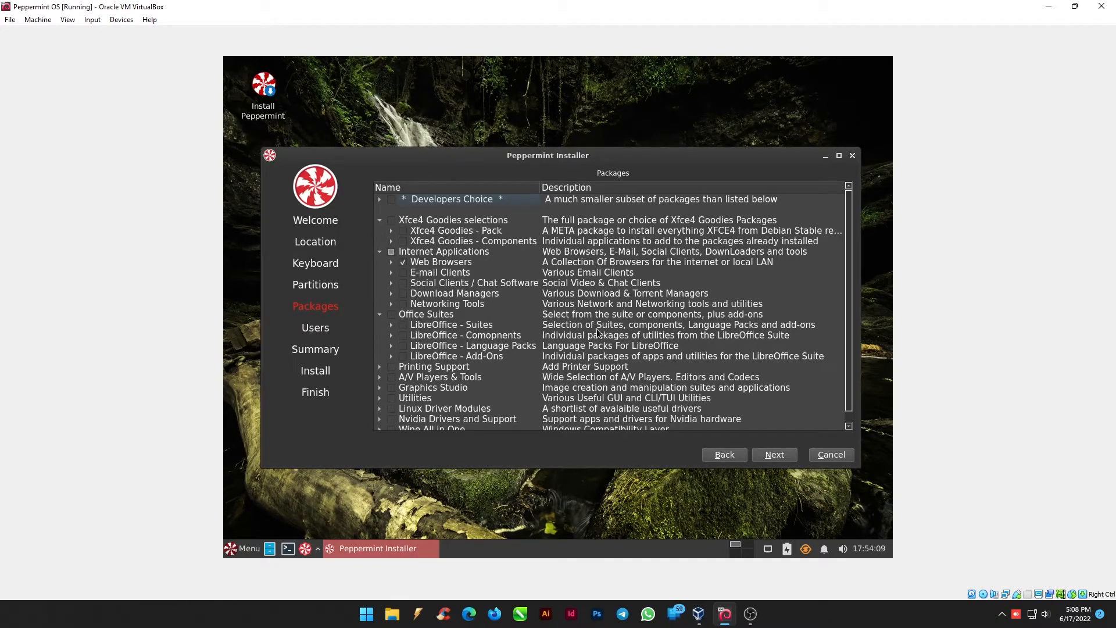
{"action": "left_click", "coordinate": [379, 314]}
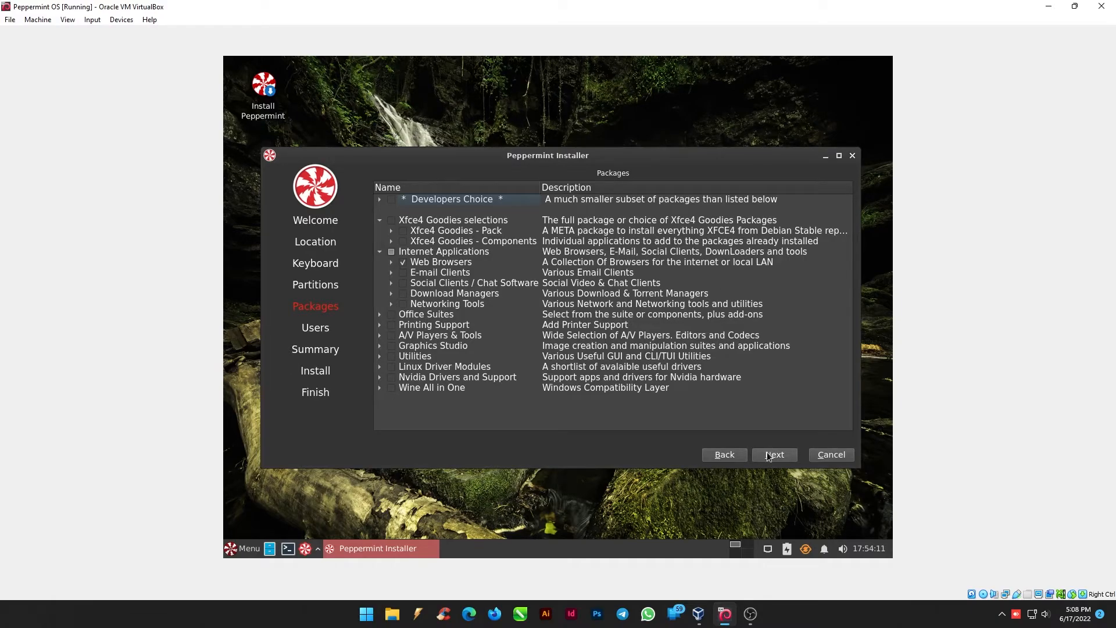
Fill in the name, login, computer name and password, then reach the Summary page.
{"action": "left_click", "coordinate": [775, 455]}
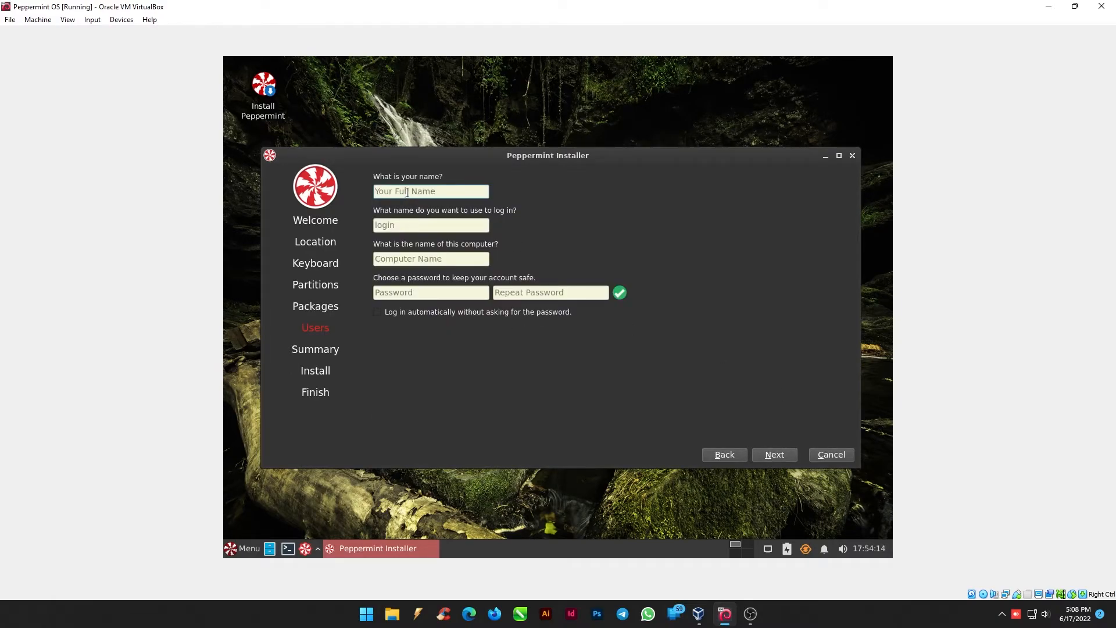
{"action": "type", "text": "Sna"}
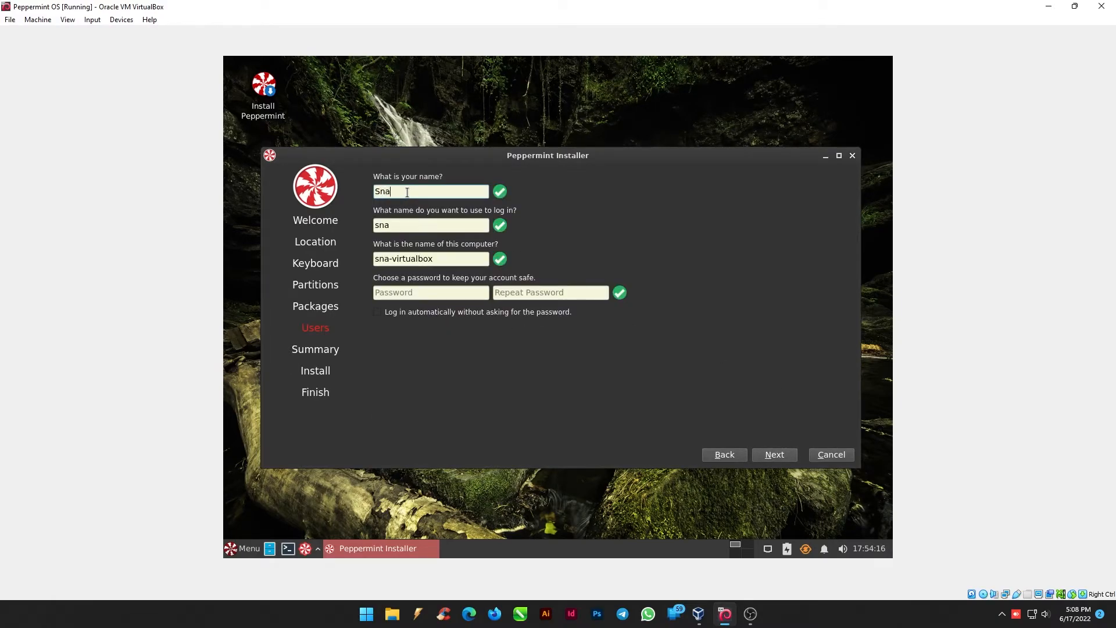
{"action": "type", "text": "pma"}
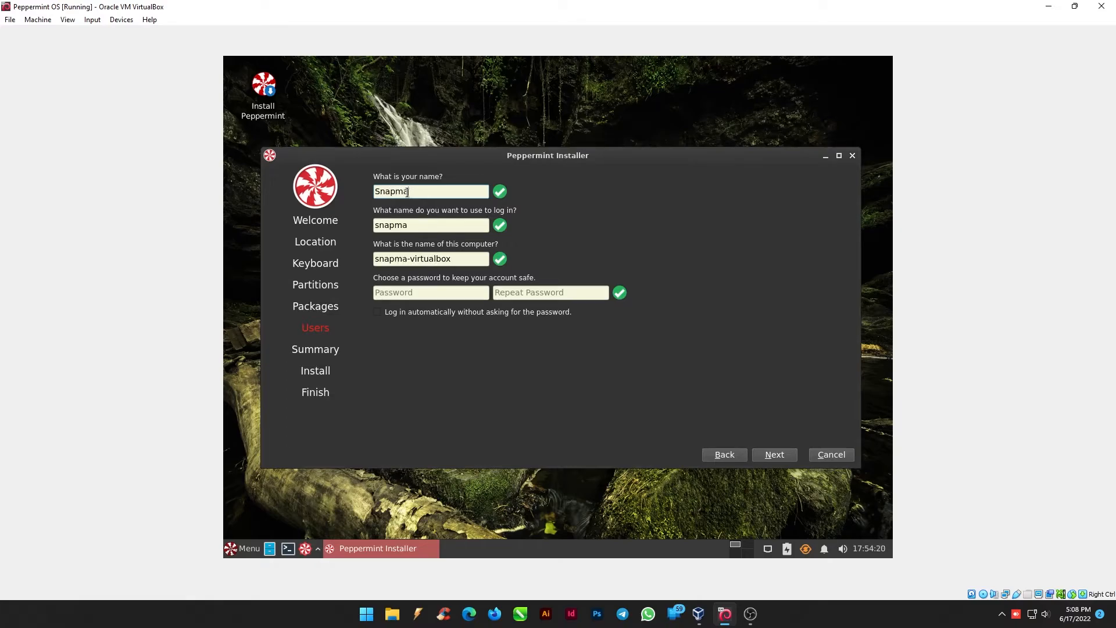
{"action": "type", "text": "gic"}
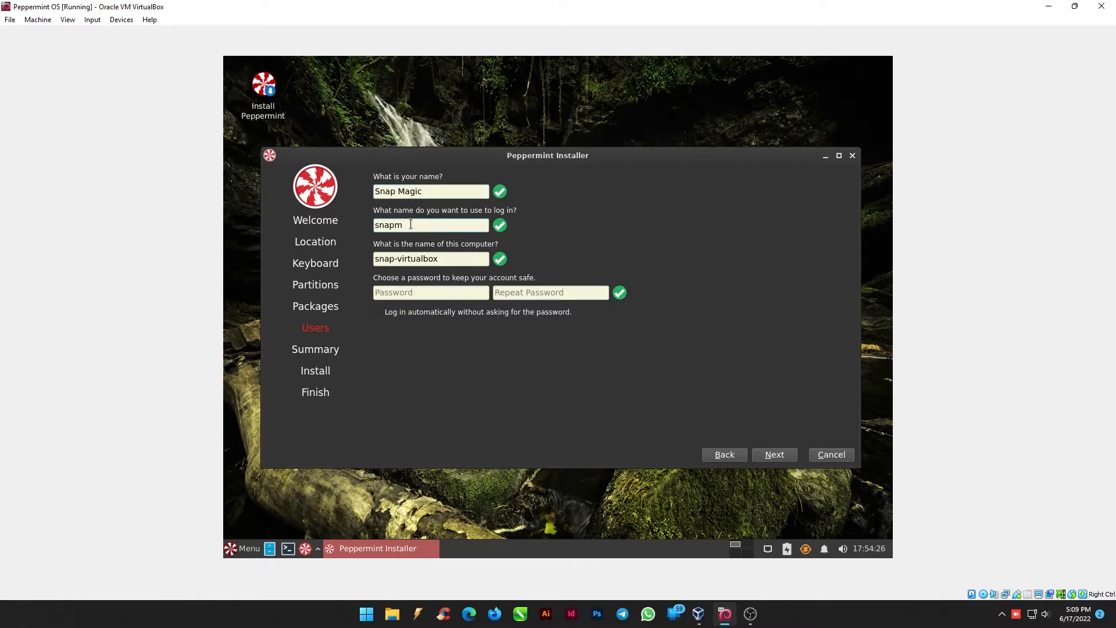
{"action": "type", "text": "agic"}
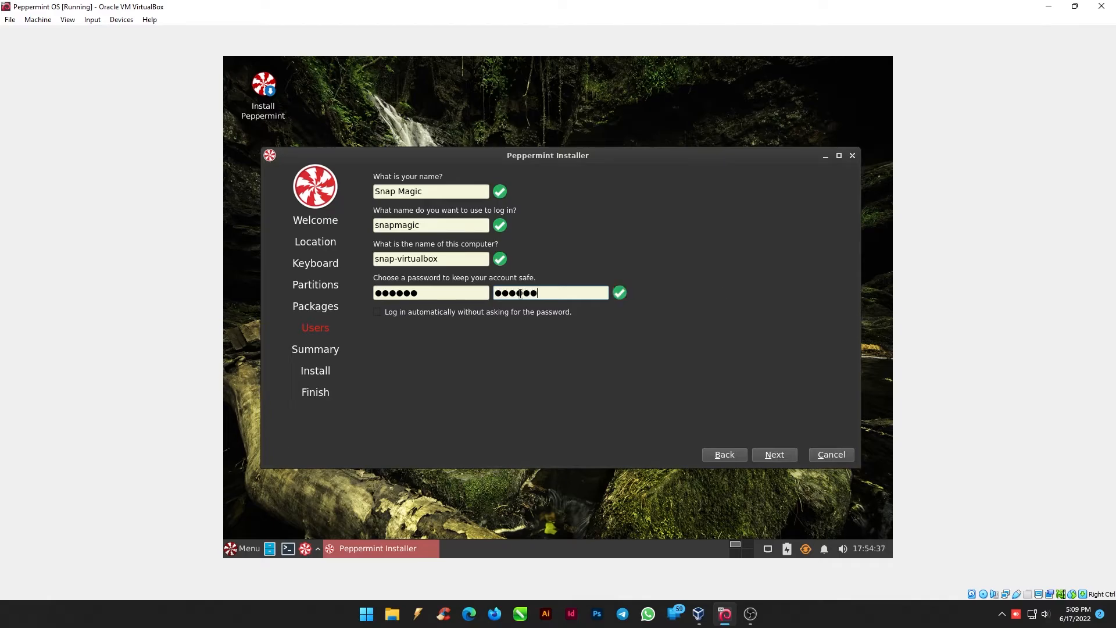
{"action": "left_click", "coordinate": [774, 454]}
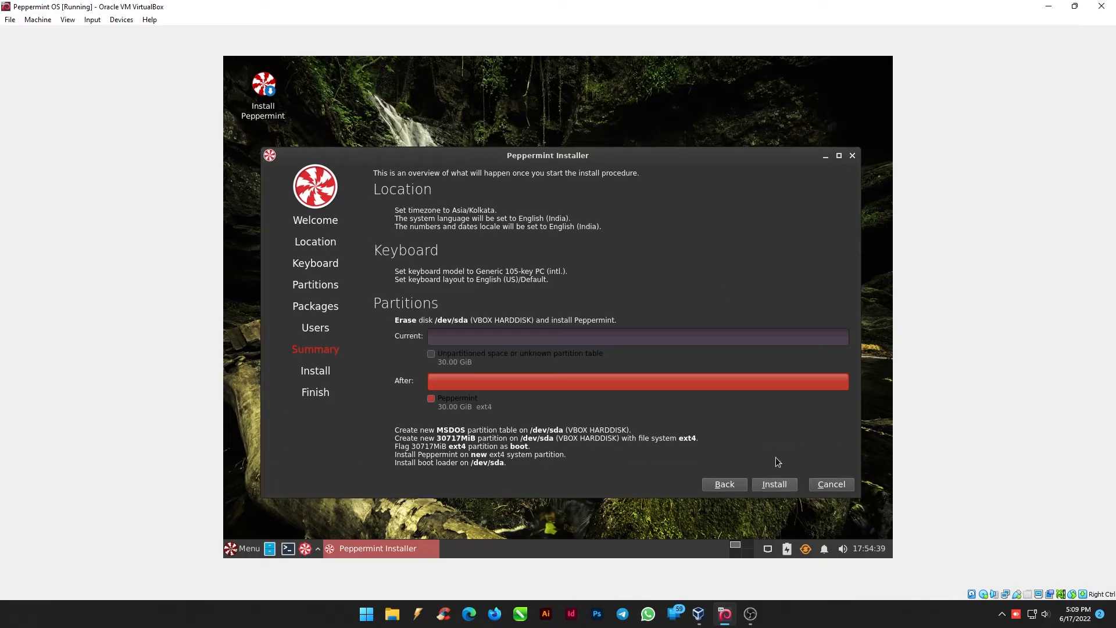
{"action": "mouse_move", "coordinate": [616, 214]}
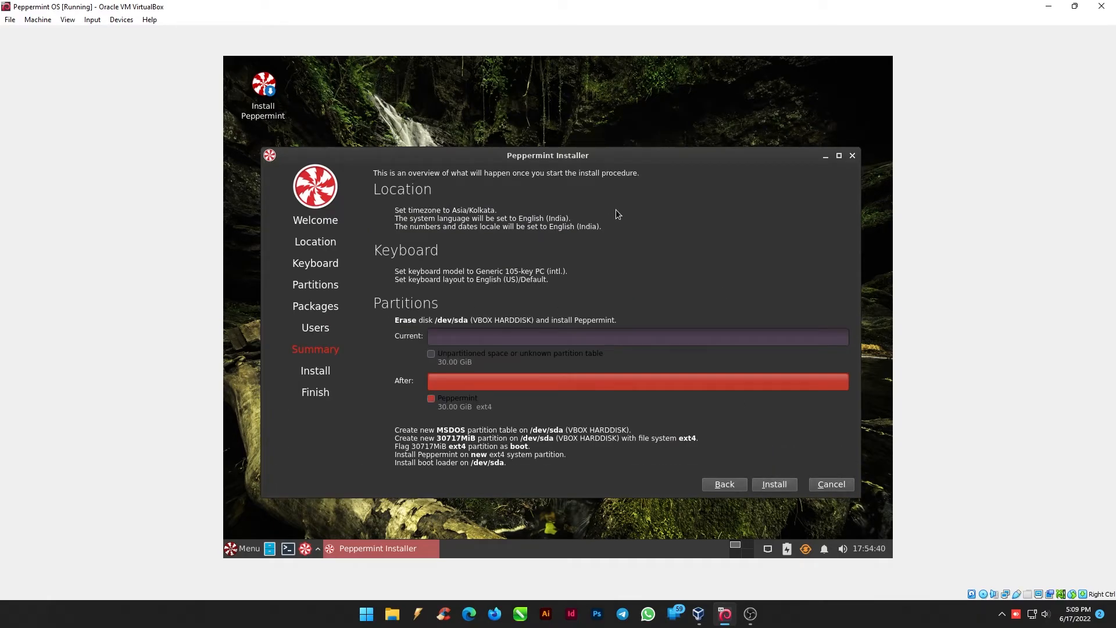
{"action": "mouse_move", "coordinate": [449, 454]}
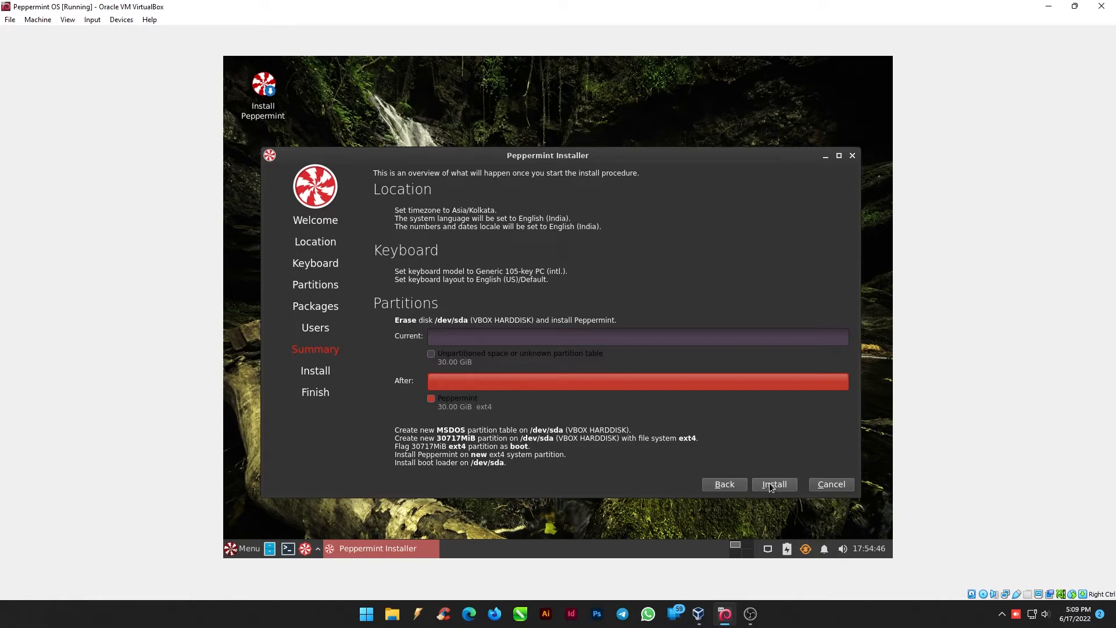
Install to disk, restart and confirm the remove-medium prompt.
{"action": "left_click", "coordinate": [774, 484]}
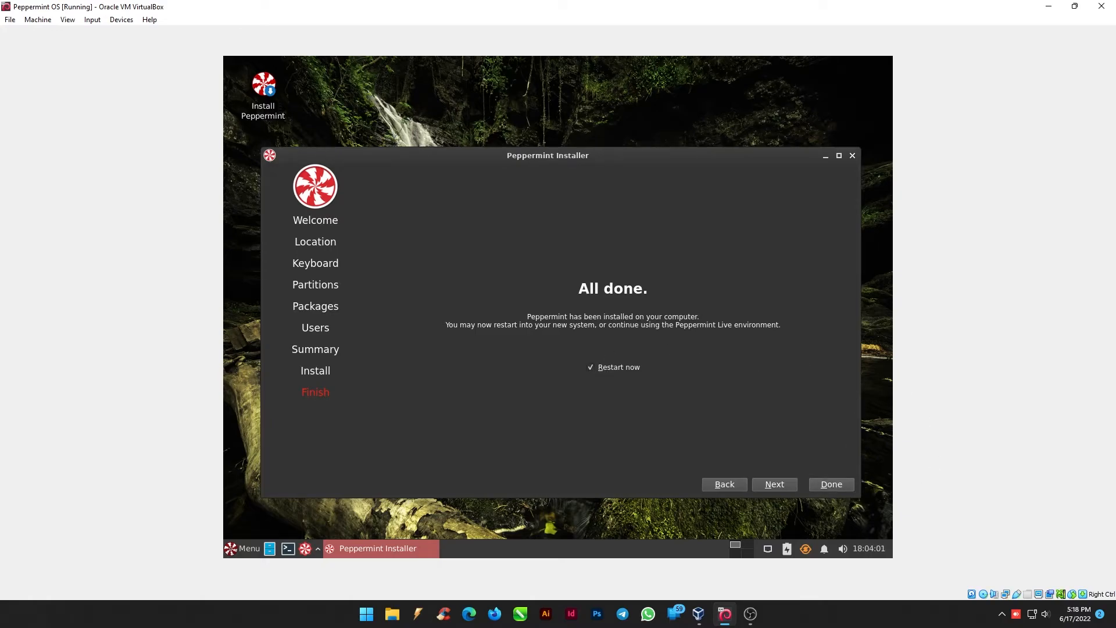
{"action": "left_click", "coordinate": [830, 483]}
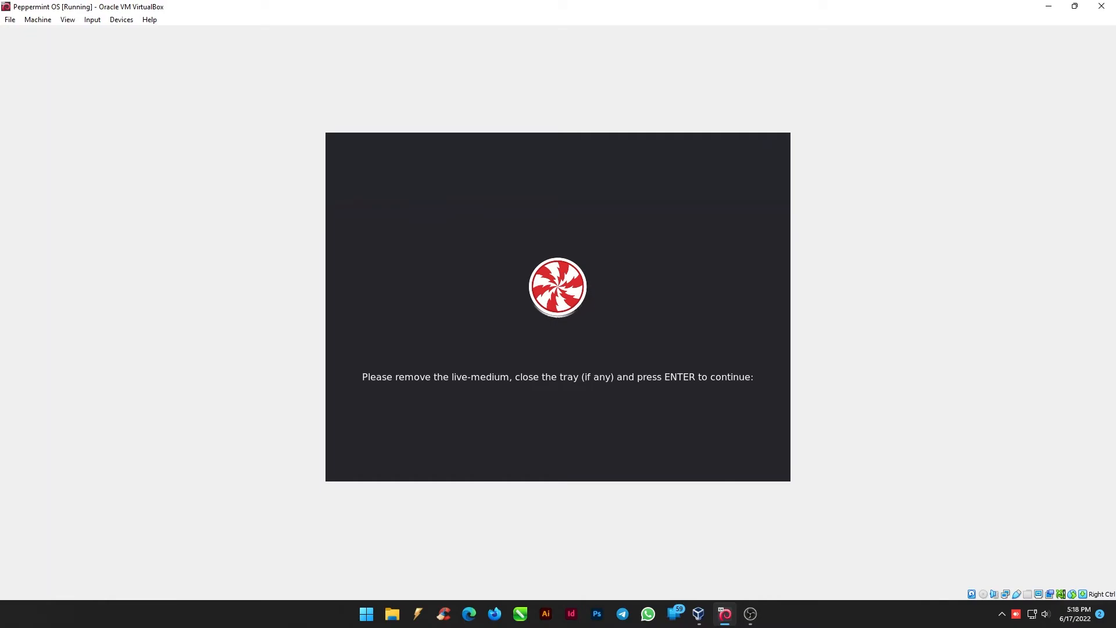
{"action": "key", "text": "enter"}
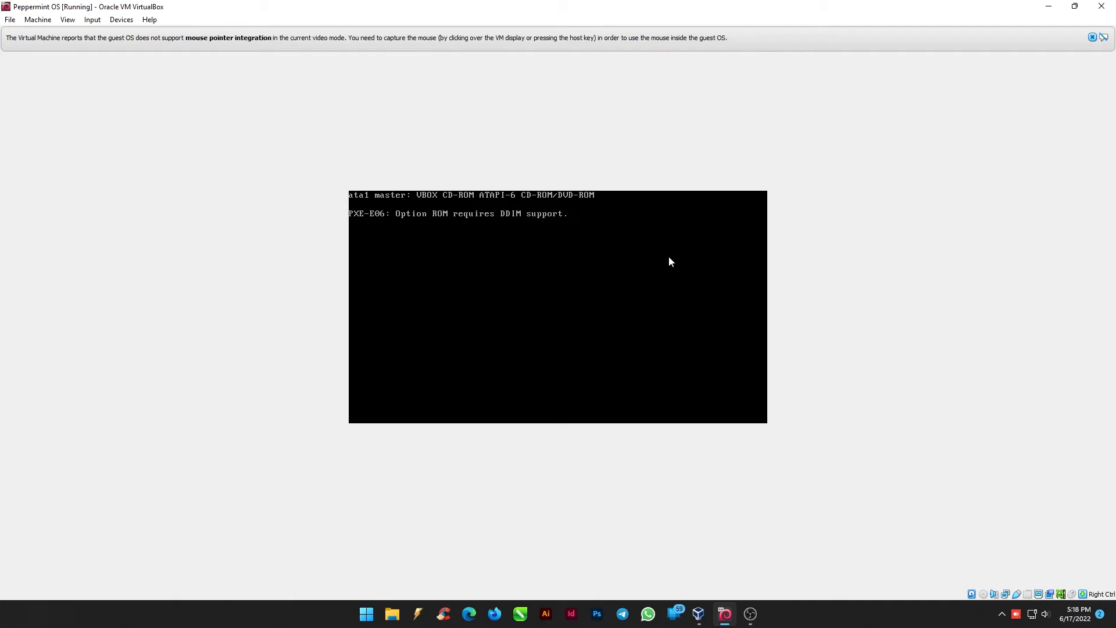
Close the VM window and power off the machine.
{"action": "left_click", "coordinate": [1101, 7]}
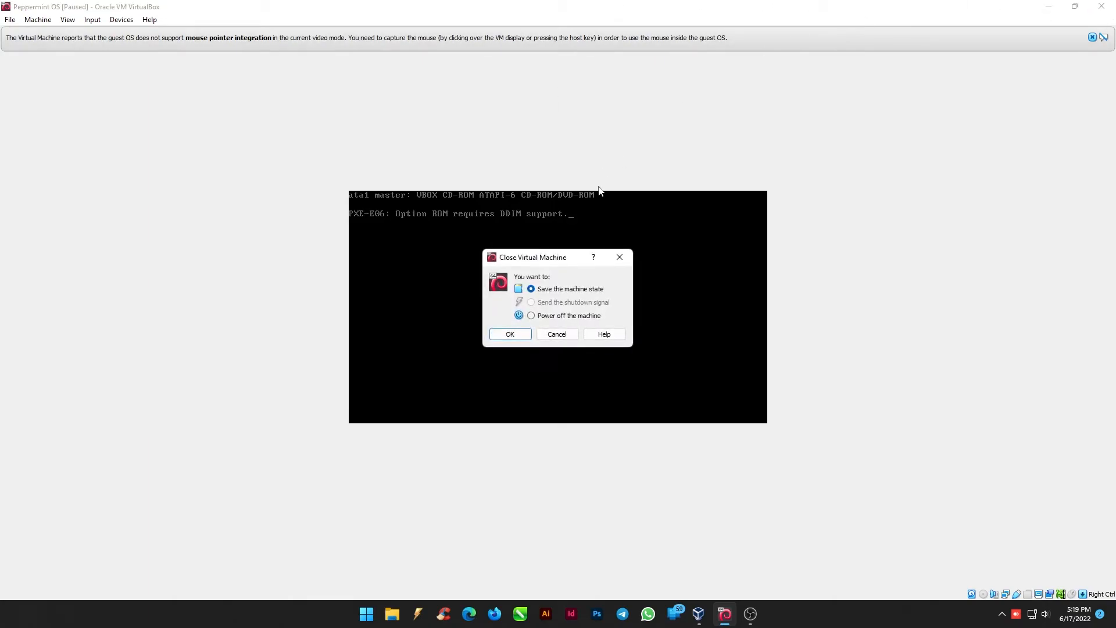
{"action": "left_click", "coordinate": [530, 315]}
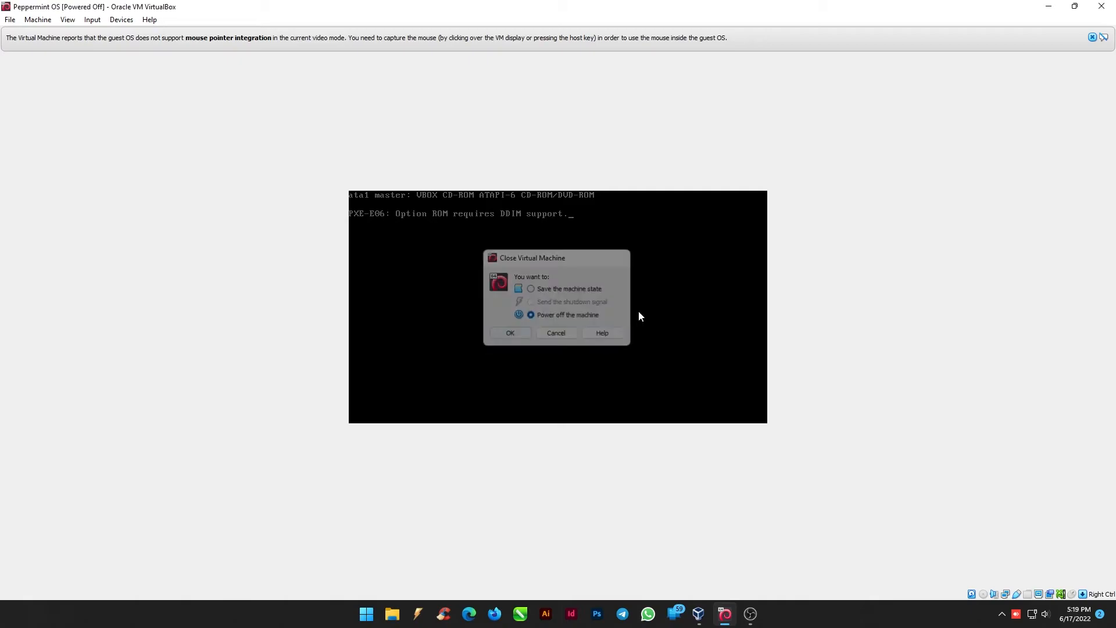
{"action": "left_click", "coordinate": [509, 334]}
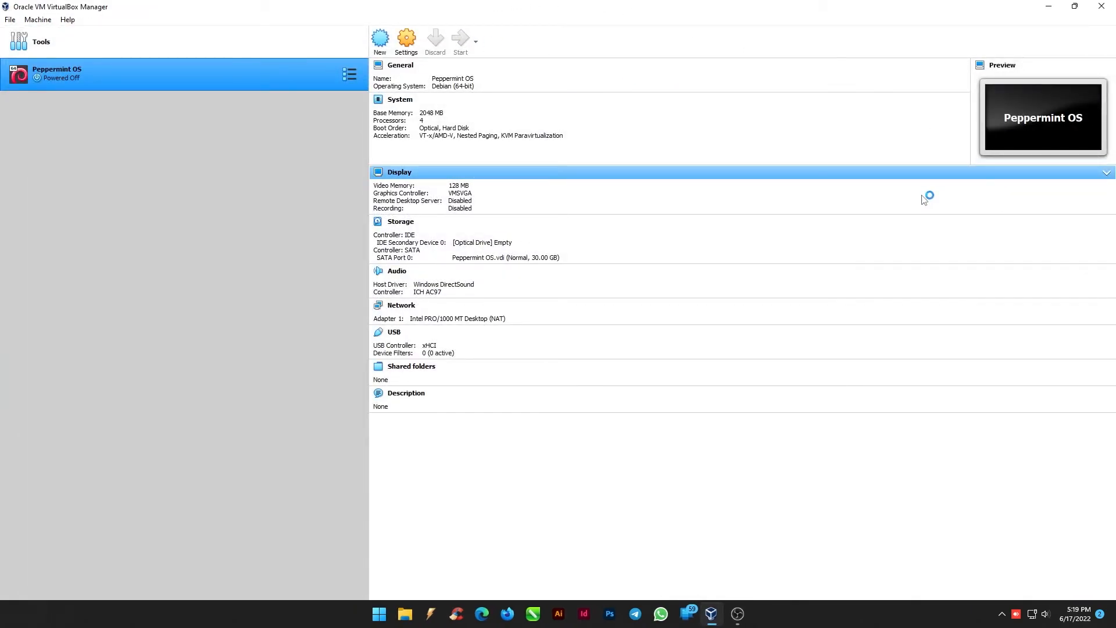
Boot the installed Peppermint OS, log in and bring up the panel Menu.
{"action": "left_click", "coordinate": [460, 37]}
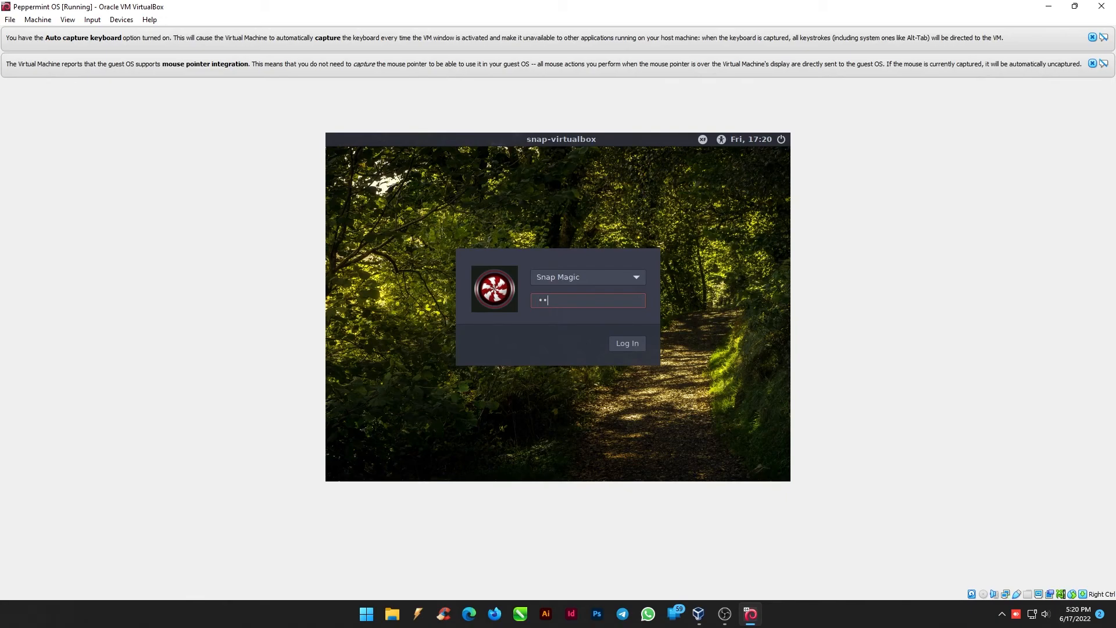
{"action": "left_click", "coordinate": [626, 342]}
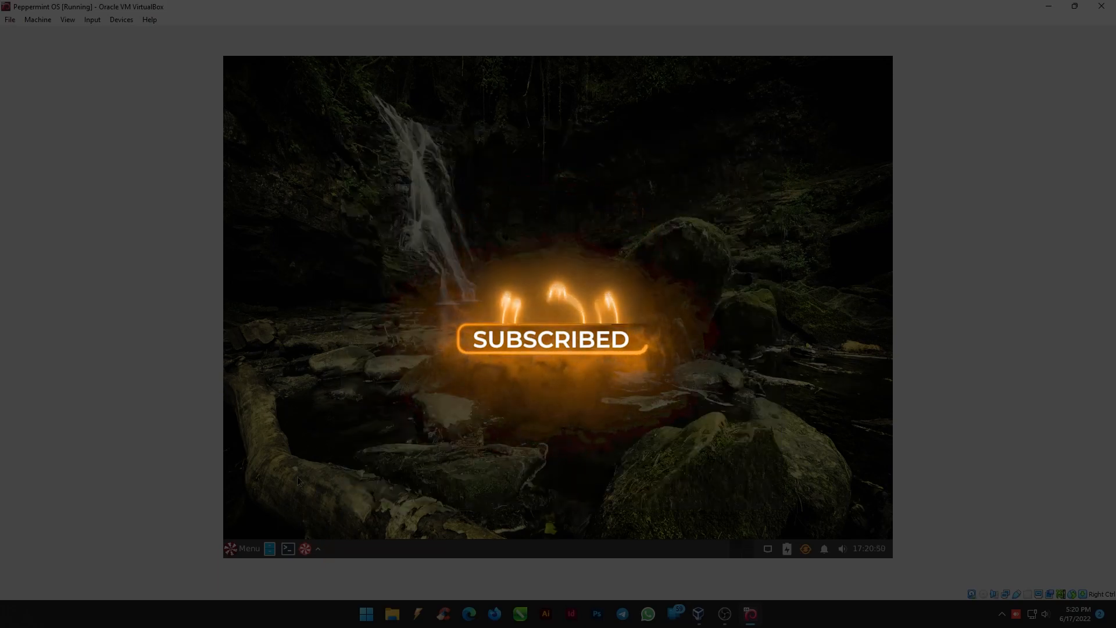
{"action": "left_click", "coordinate": [242, 548]}
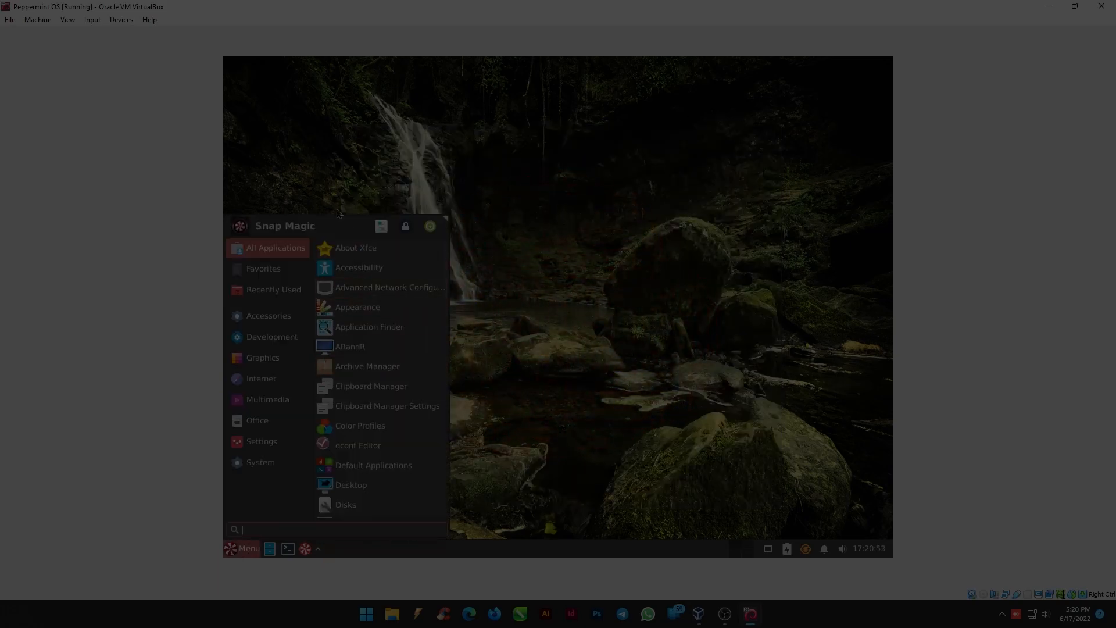